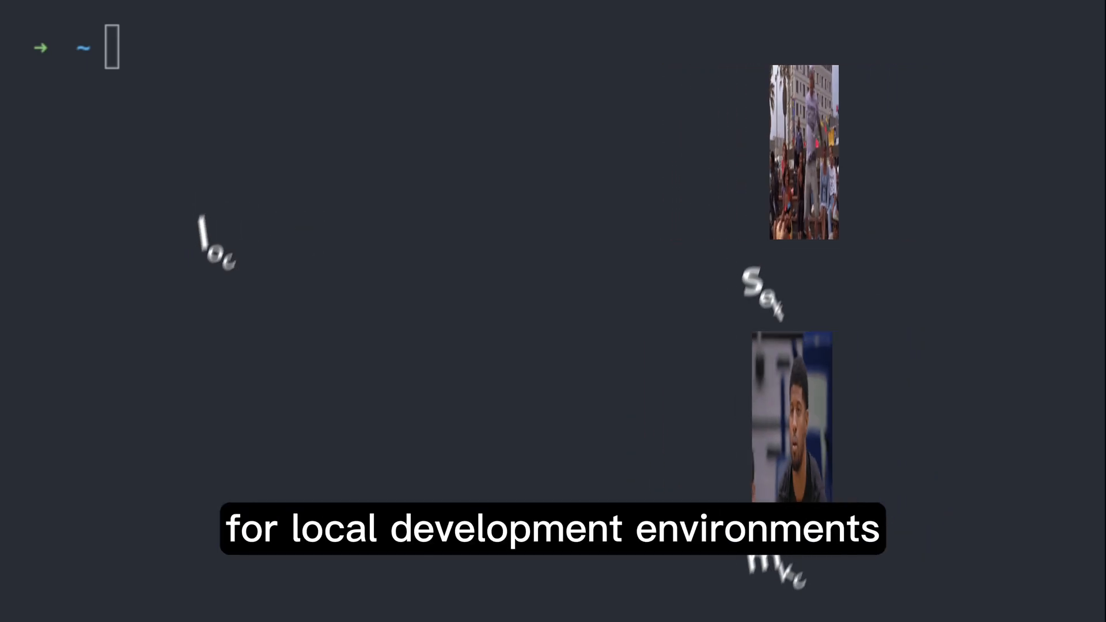
# Enter the openswoole-ssl folder and install libssl-dev with sudo apt-get.
pyautogui.write('openswoole-ssl')
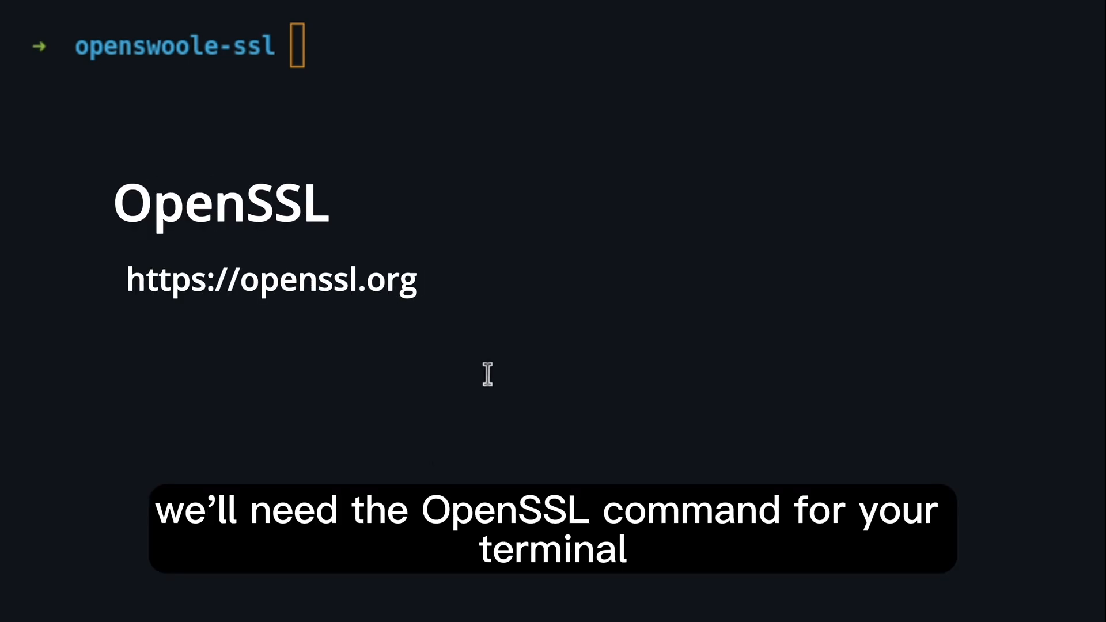
pyautogui.moveTo(577, 190)
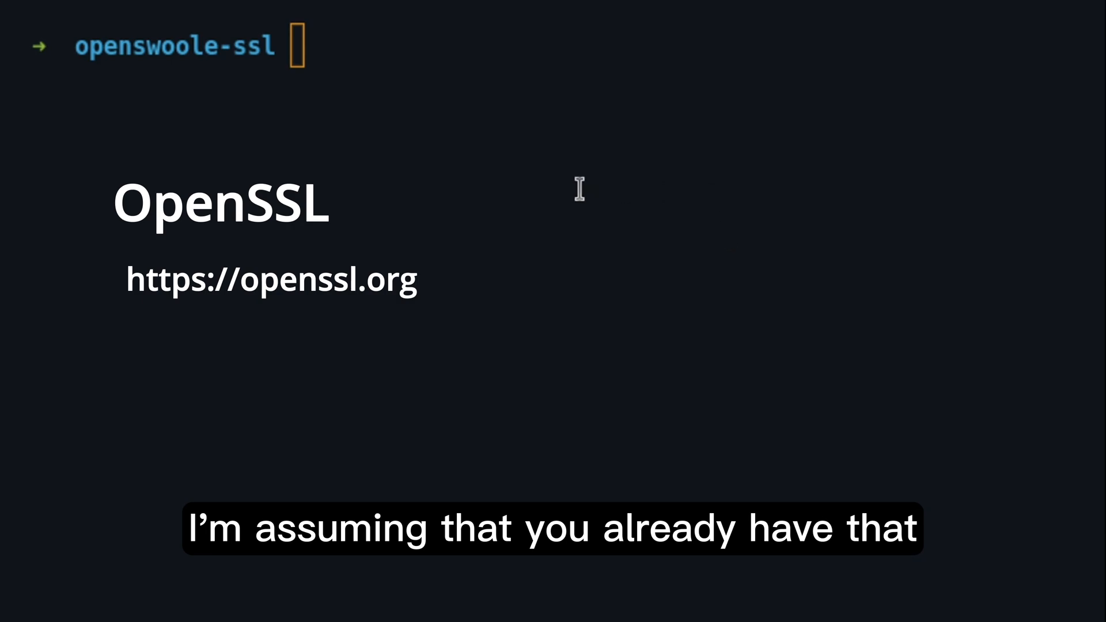
pyautogui.write('sudo apt-get install libssl-dev')
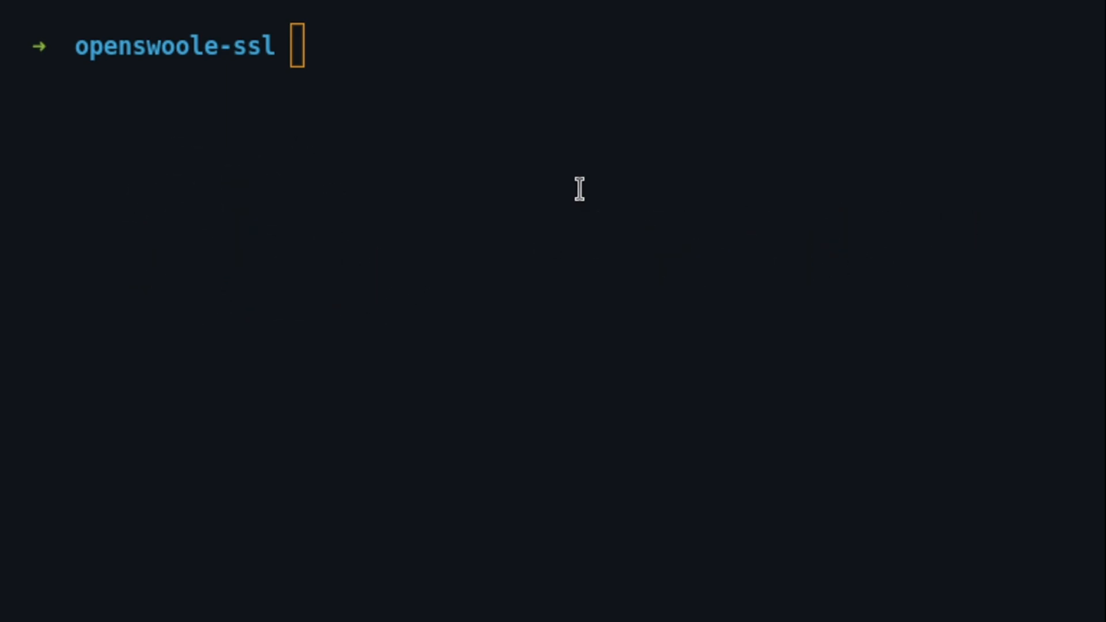
# Generate an RSA key into private_key.pem with openssl genpkey and list the folder.
pyautogui.write('openssl genpkey -algorithm RSA -out private_key.pem')
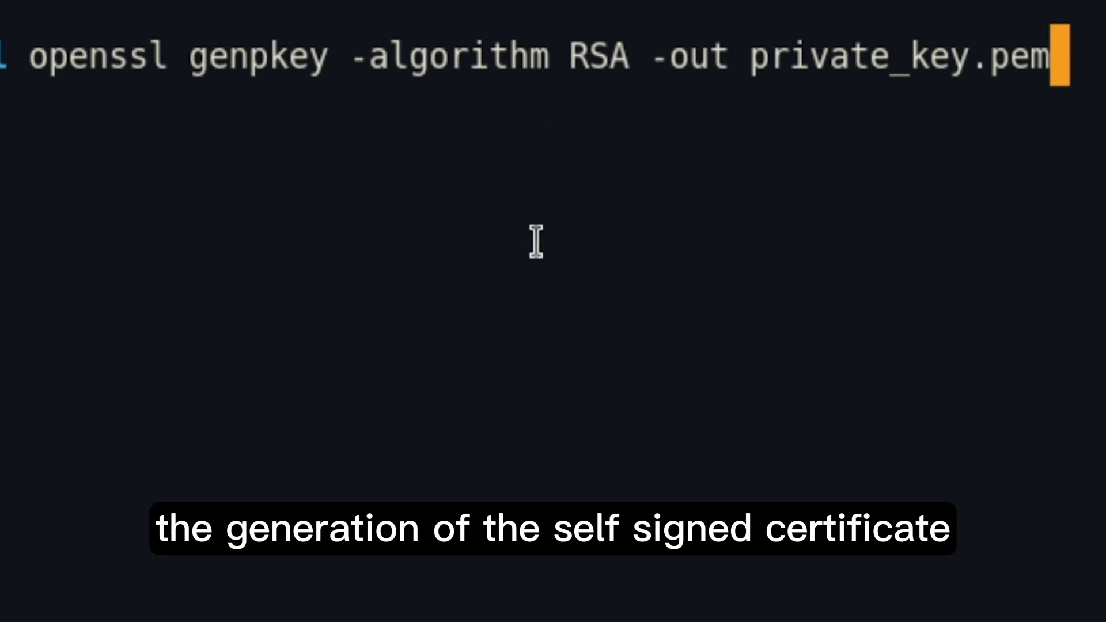
pyautogui.press('Return')
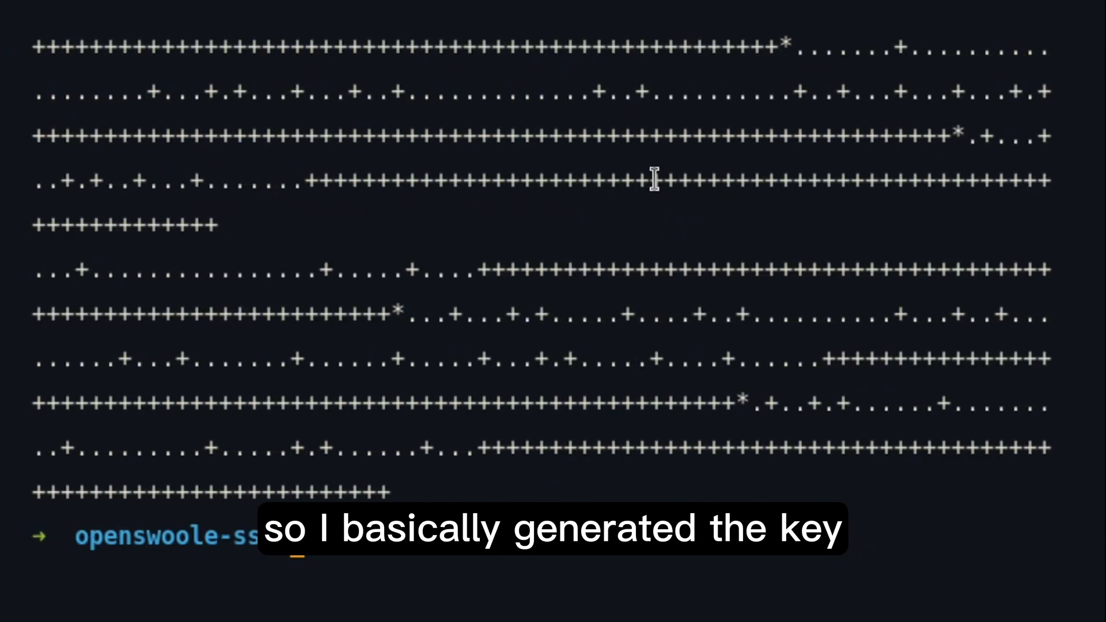
pyautogui.write('ls')
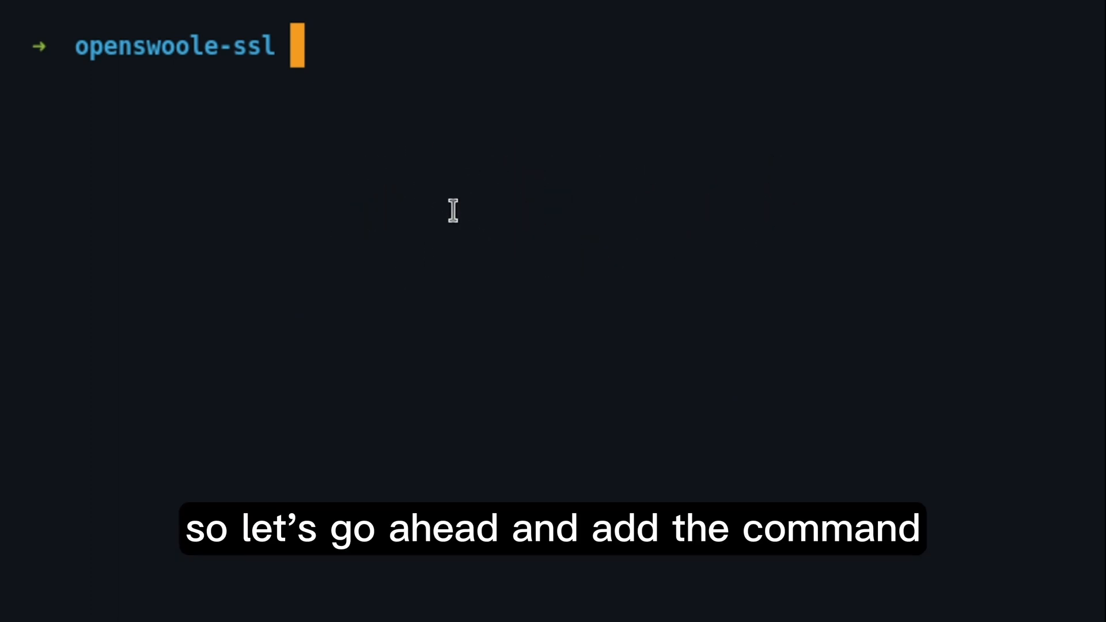
# Start a request.csr from private_key.pem, entering organization JackedPHP and unit IT.
pyautogui.write('openssl req -new -key private_key.pem -out request.csr')
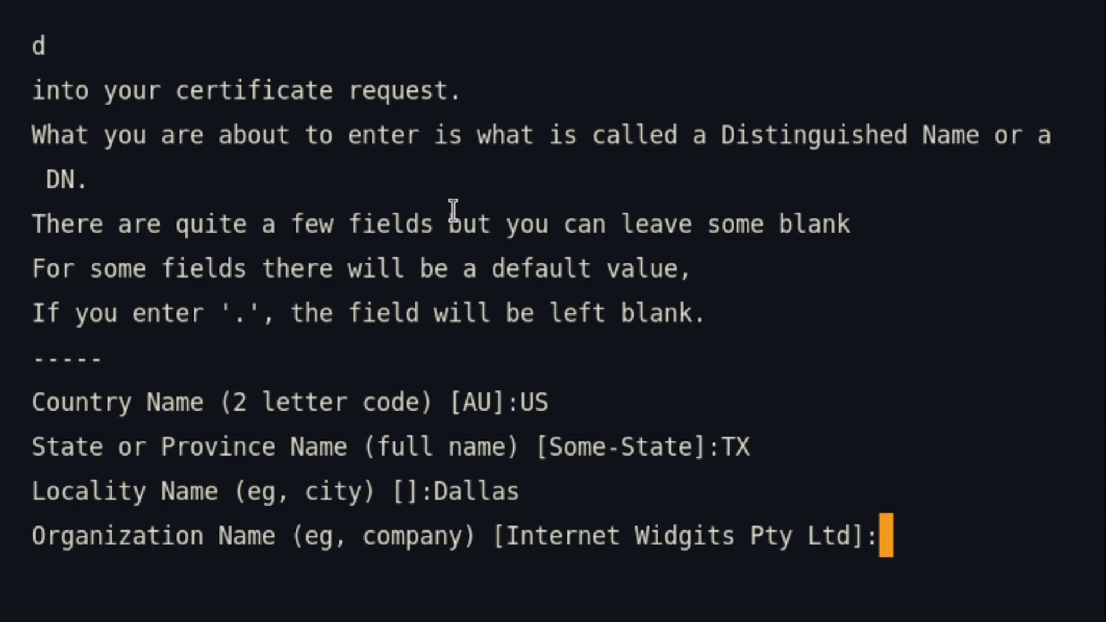
pyautogui.write('Jacked')
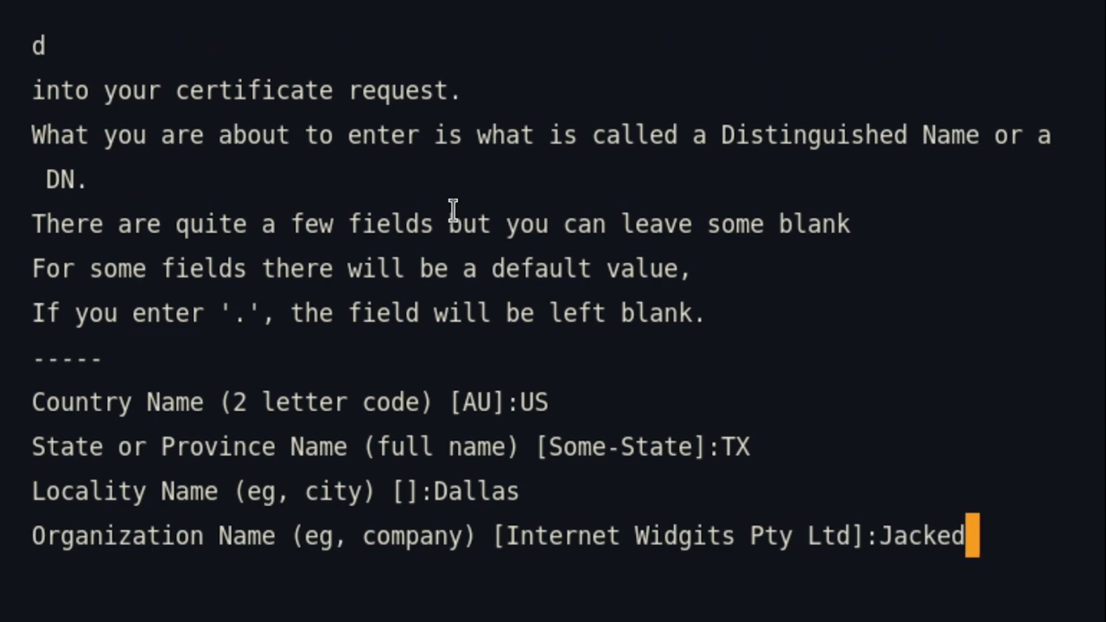
pyautogui.write('PHP')
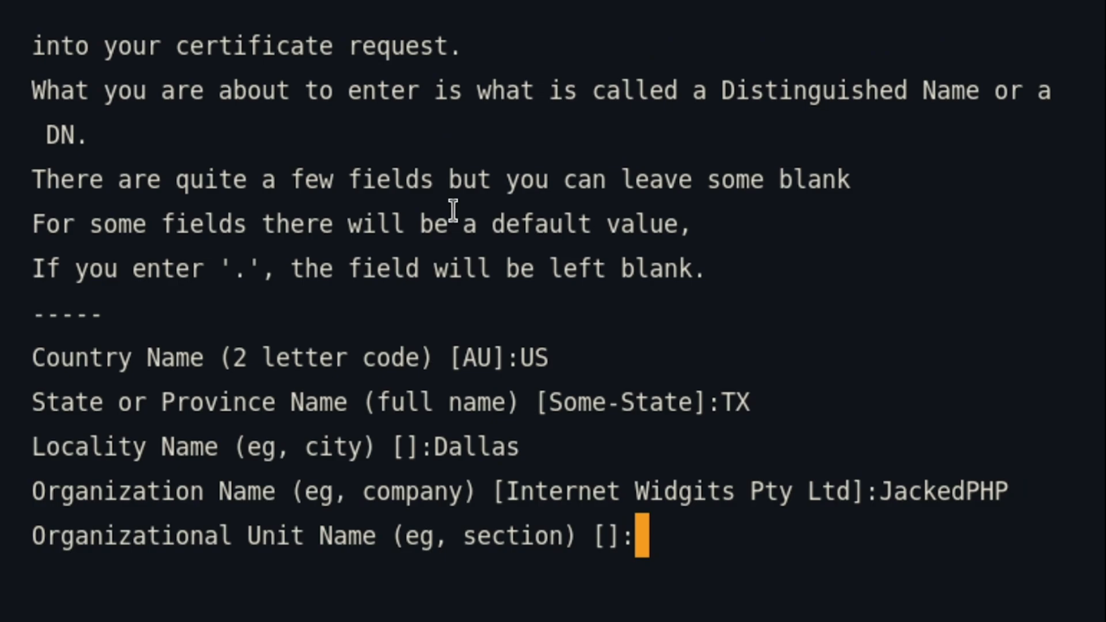
pyautogui.write('IT')
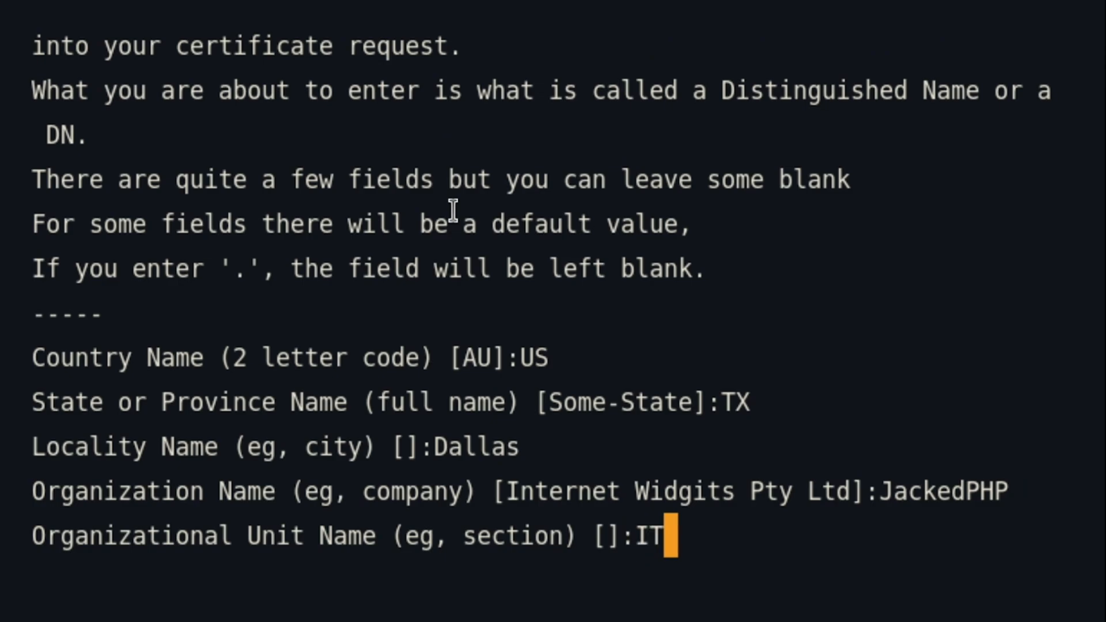
pyautogui.press('Return')
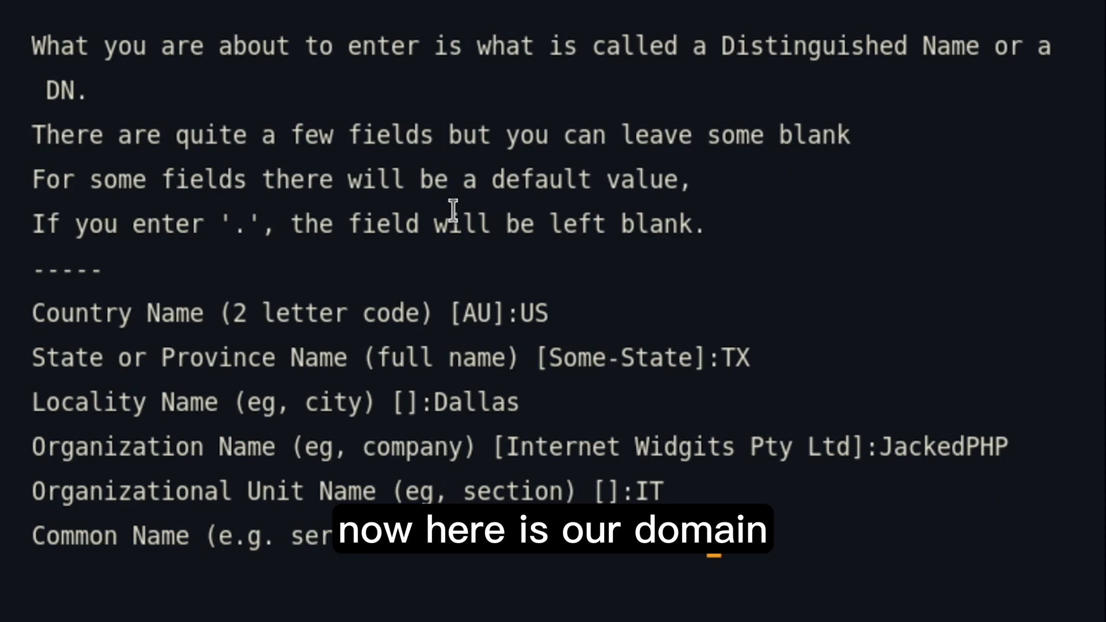
pyautogui.write('jacked-')
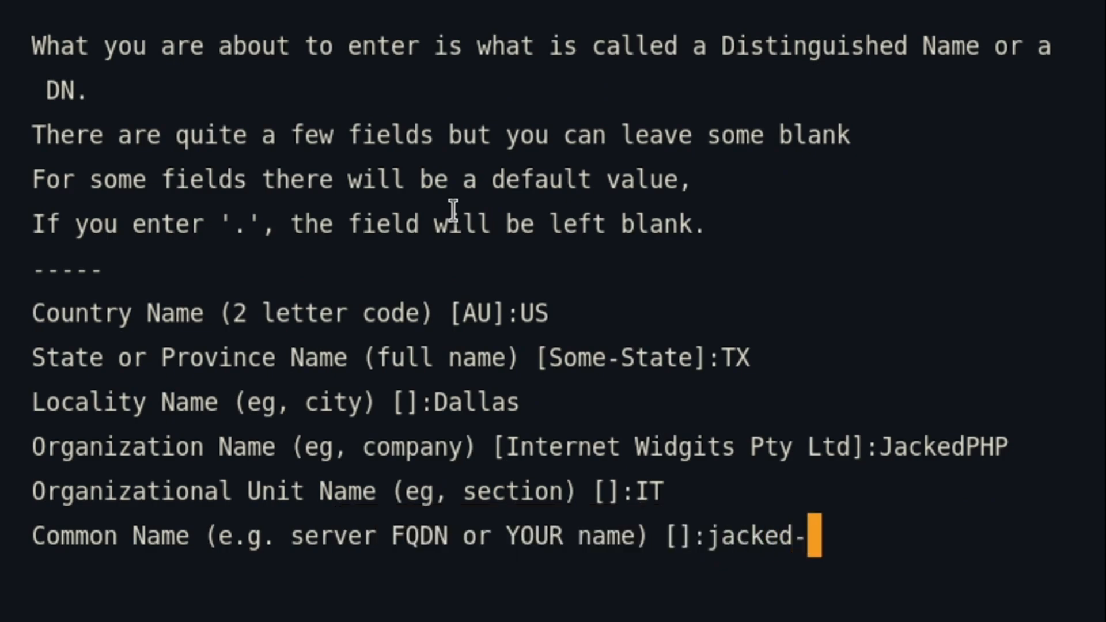
pyautogui.write('php-sam')
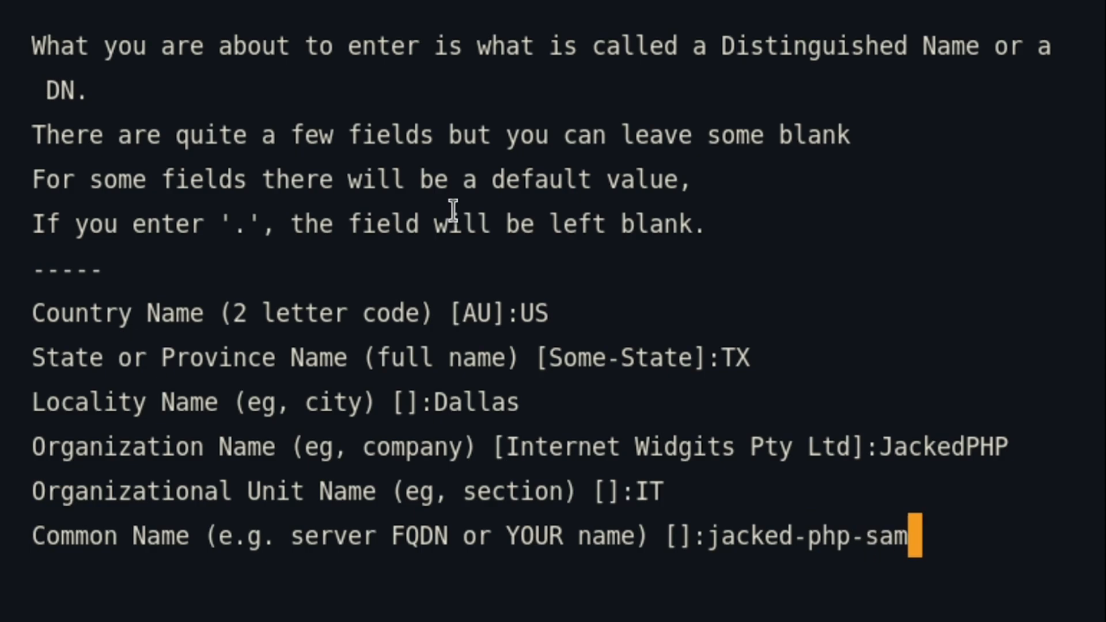
pyautogui.write('ple.com')
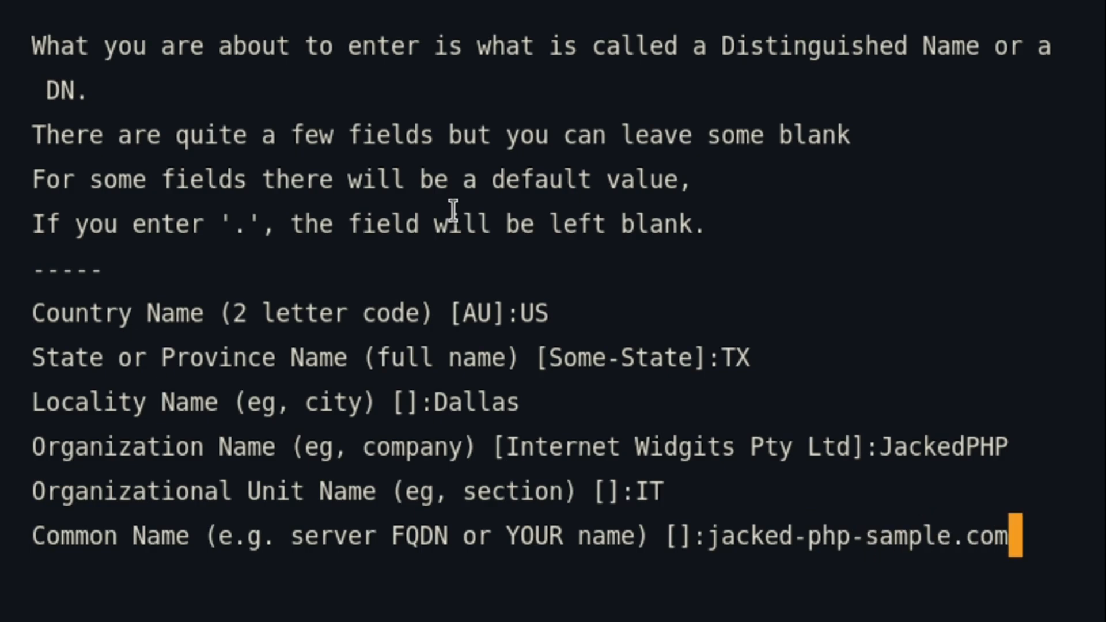
pyautogui.write('savio')
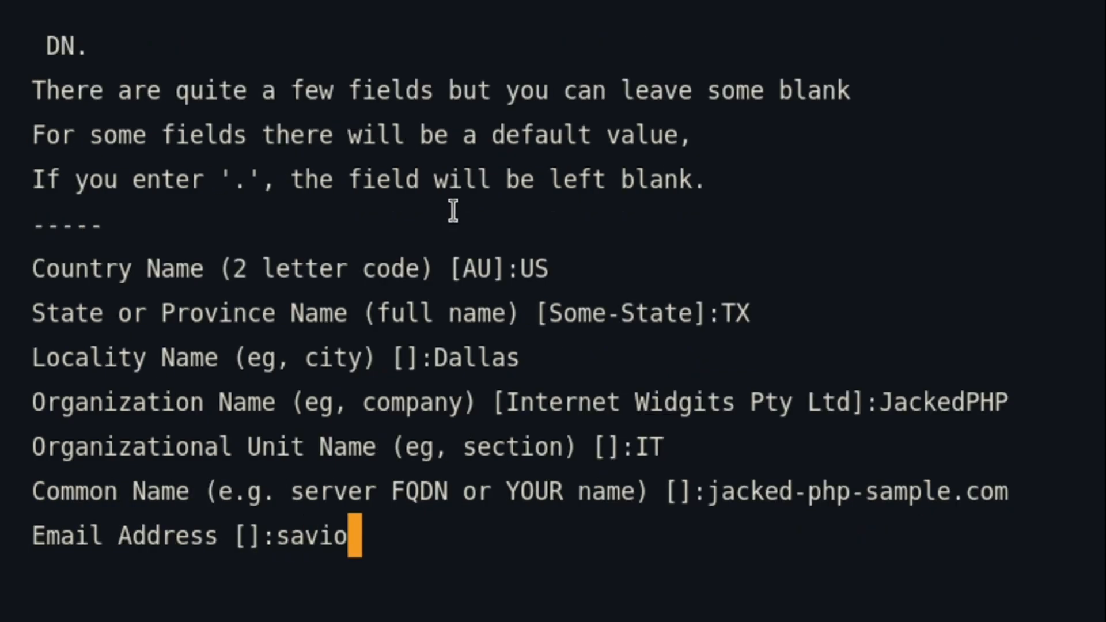
pyautogui.write('@example.com')
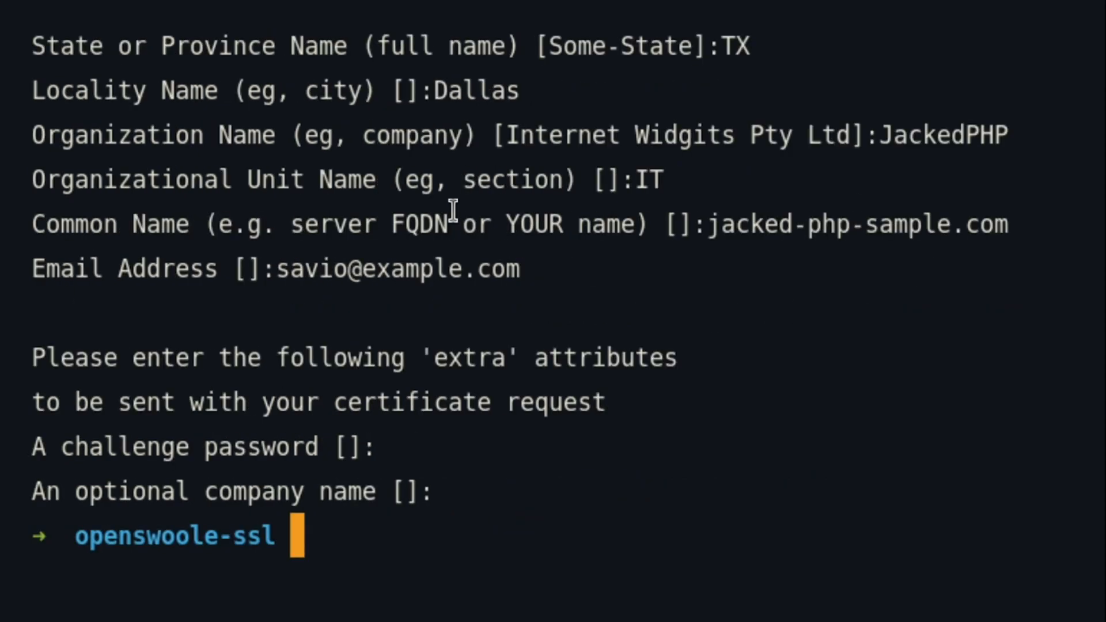
pyautogui.write('ls')
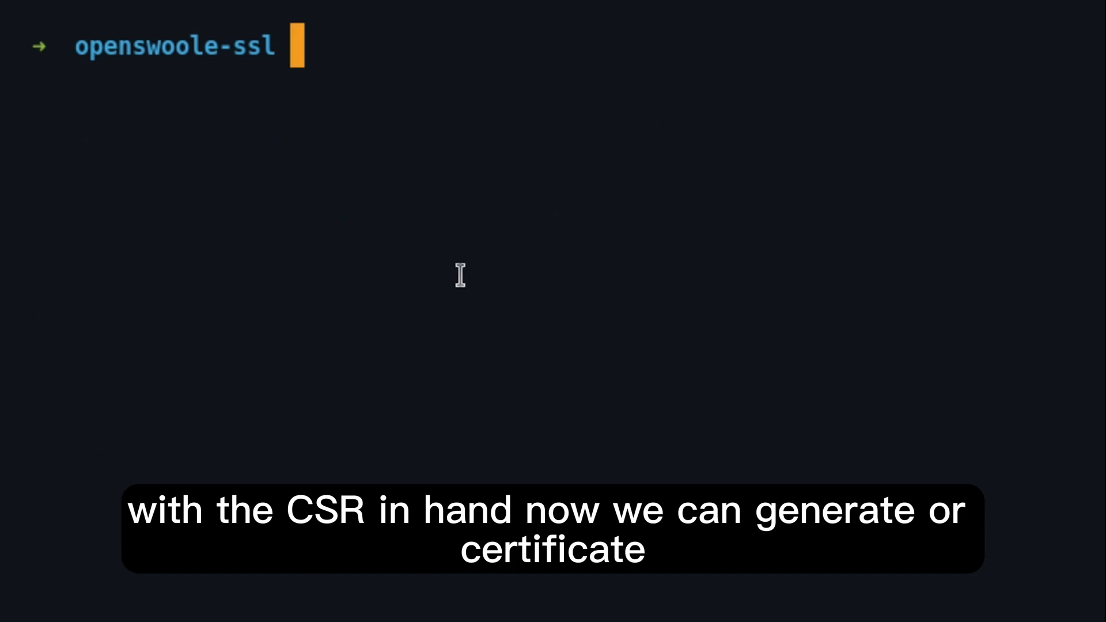
# Sign request.csr with private_key.pem into certificate.pem, valid 365 days, via openssl x509.
pyautogui.write('openssl x509 -req -days 365 -in request.csr -signkey private_key.pem -out certificate.pem')
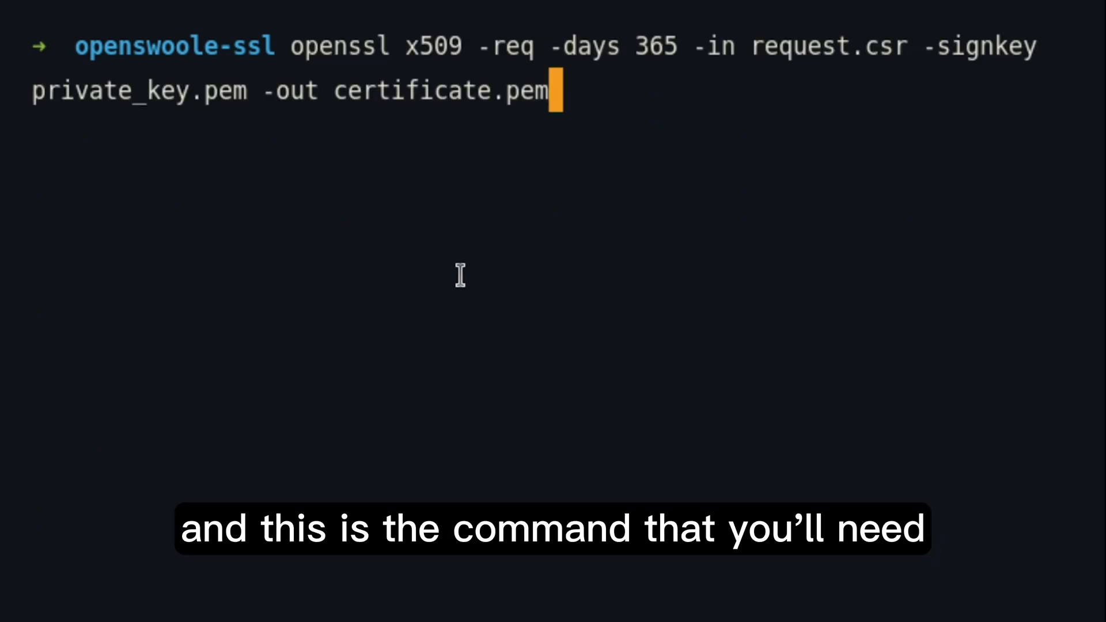
pyautogui.press('Enter')
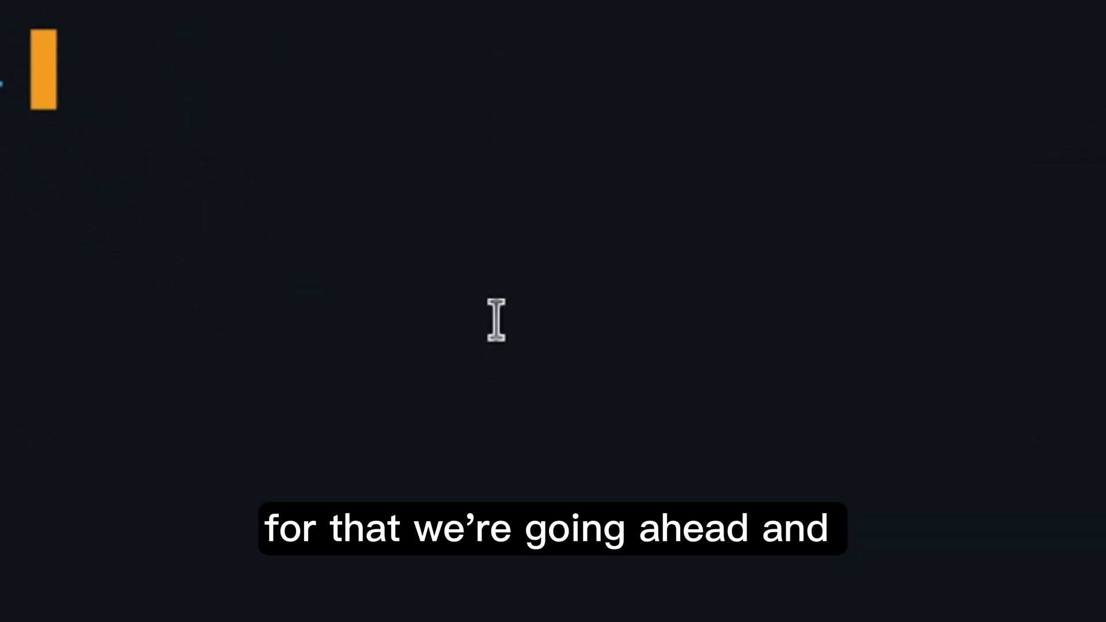
# Set private_key.pem permissions to 600 using sudo chmod.
pyautogui.write('sudo chmod')
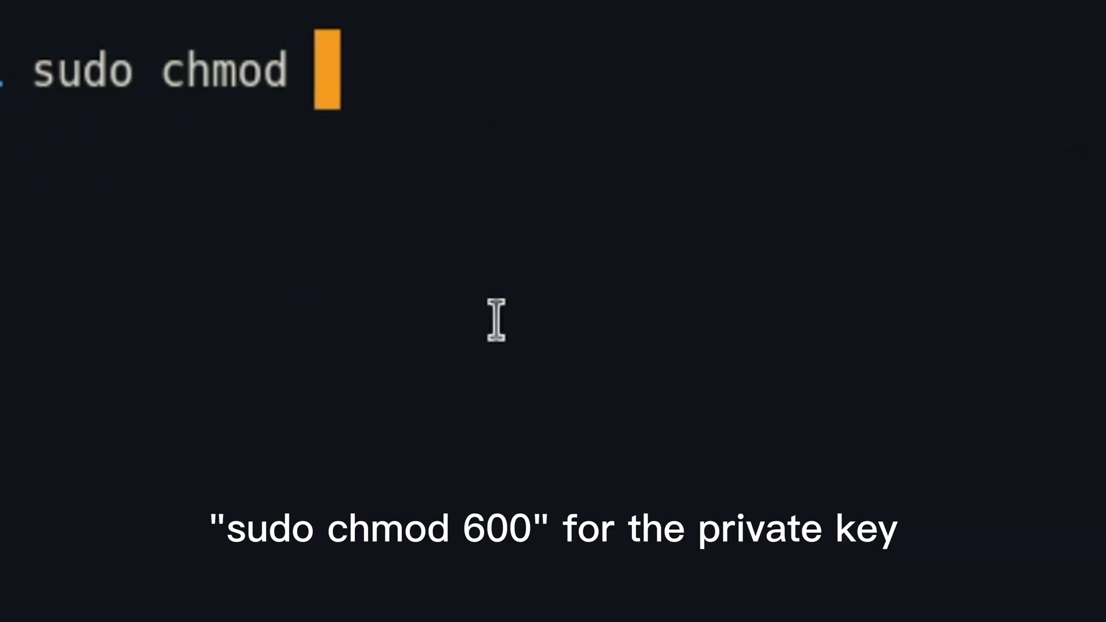
pyautogui.write('600')
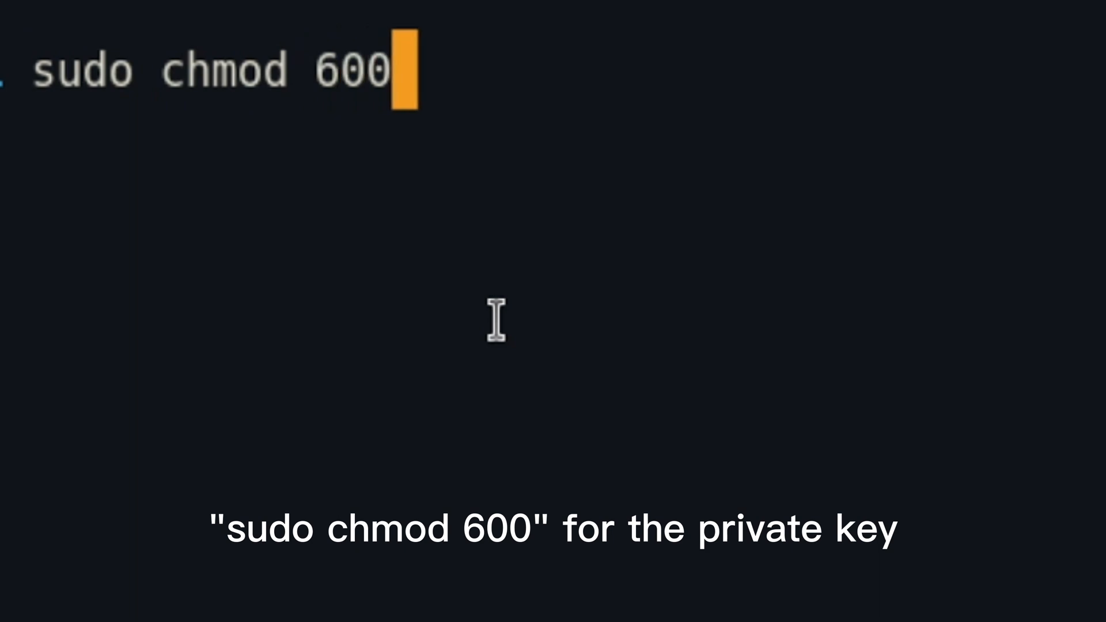
pyautogui.write('private_key.pem')
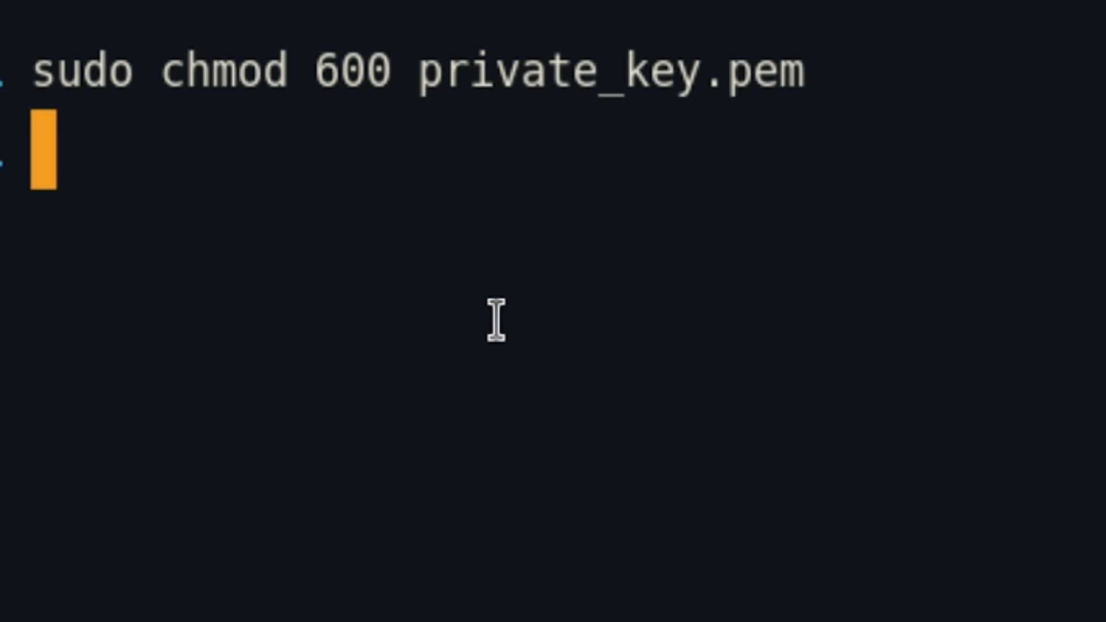
pyautogui.write('sudo chmod 6')
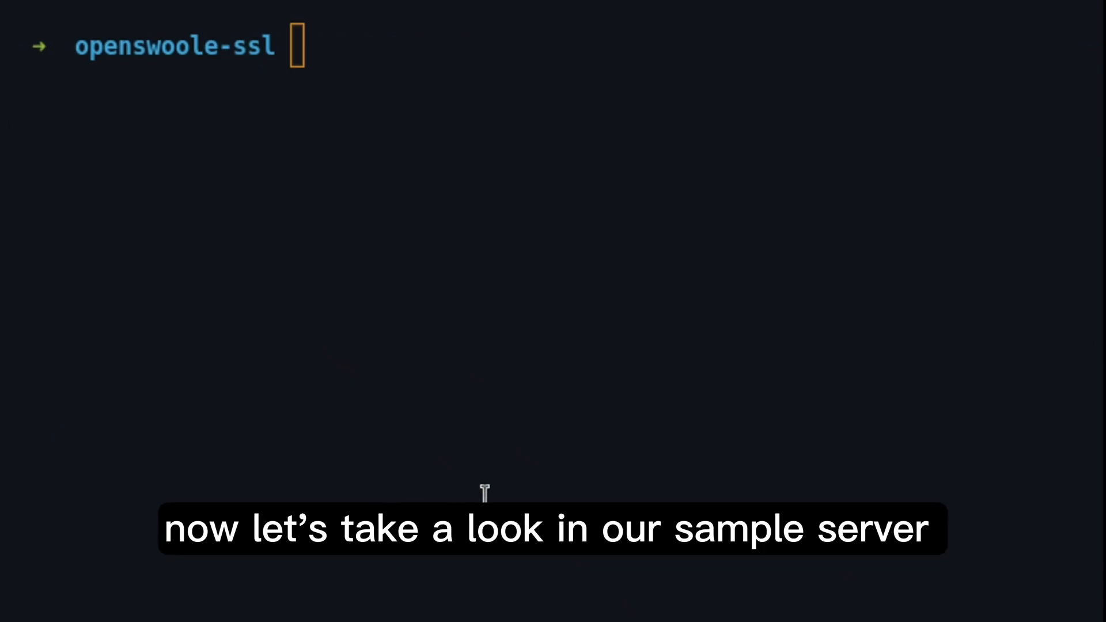
# Open the OpenSwoole server script http-server.php in Vim.
pyautogui.write('vim')
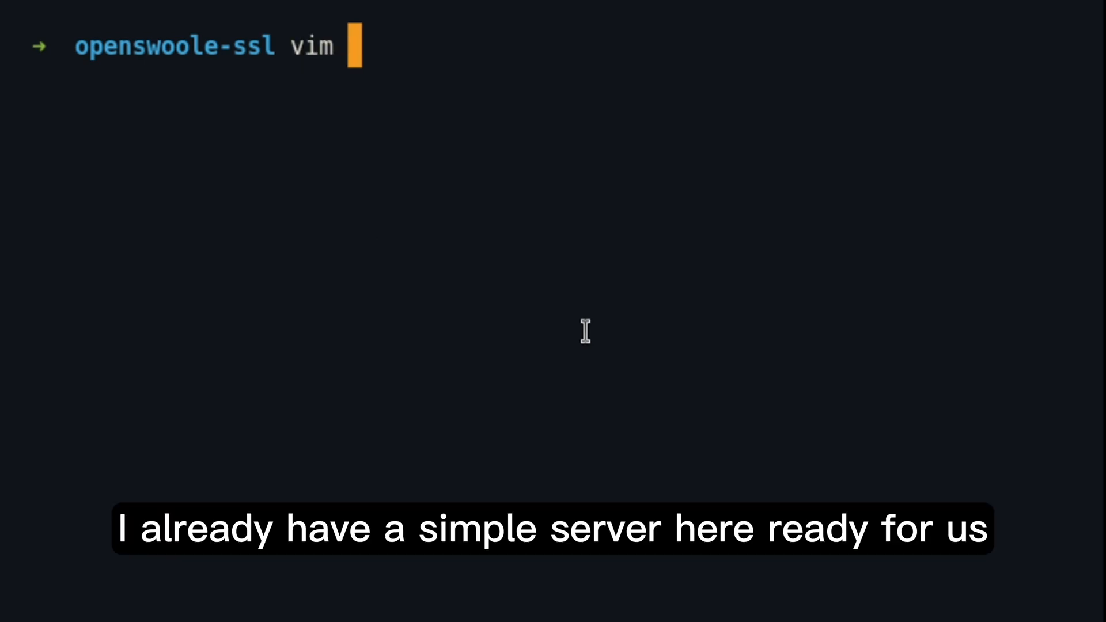
pyautogui.write('http-server.php')
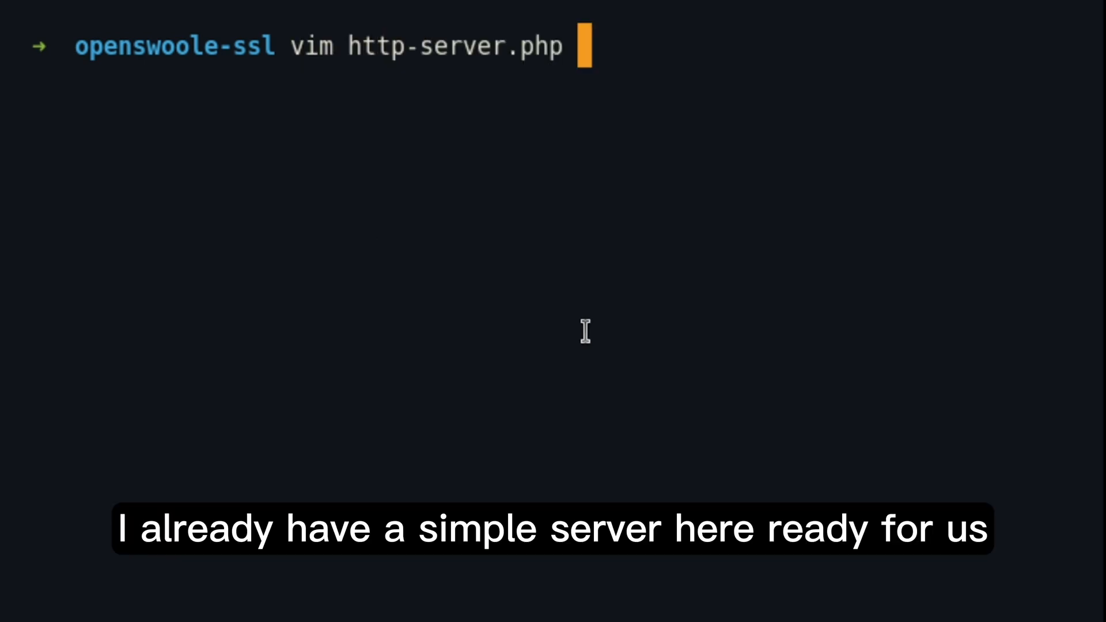
pyautogui.press('Enter')
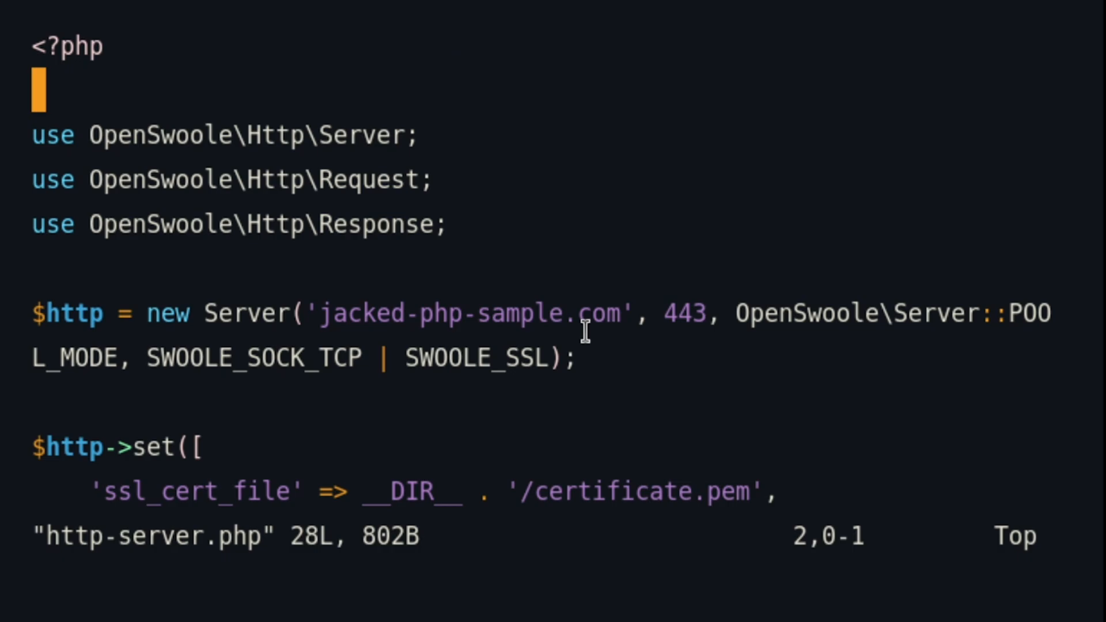
pyautogui.moveTo(585, 334)
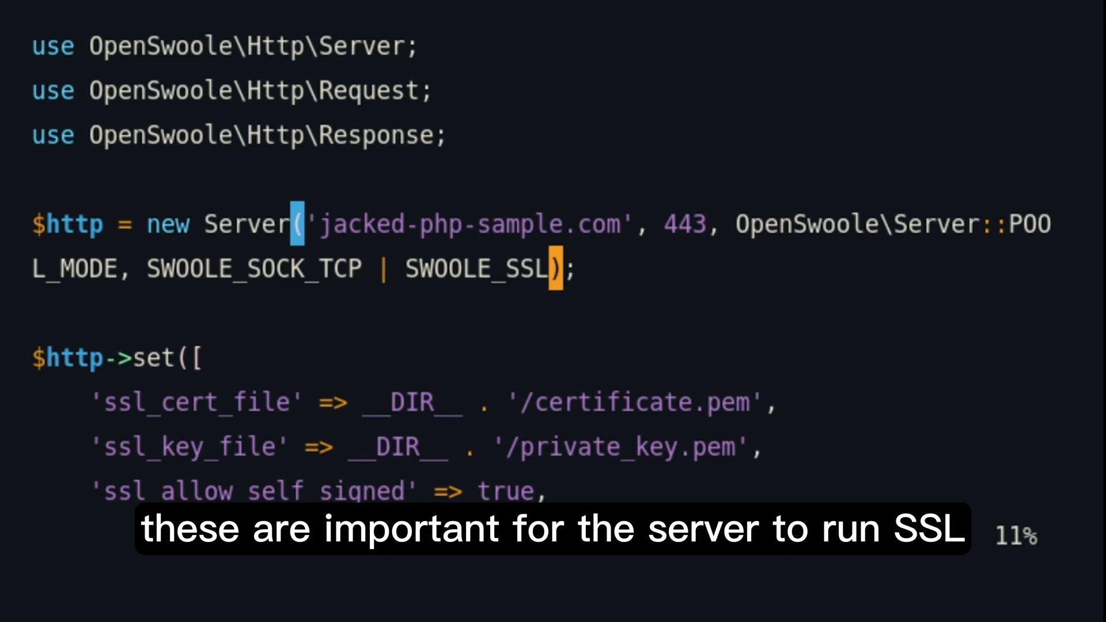
# Append . PHP_EOL to the request handler's 'Request received!' echo.
pyautogui.scroll(-3)
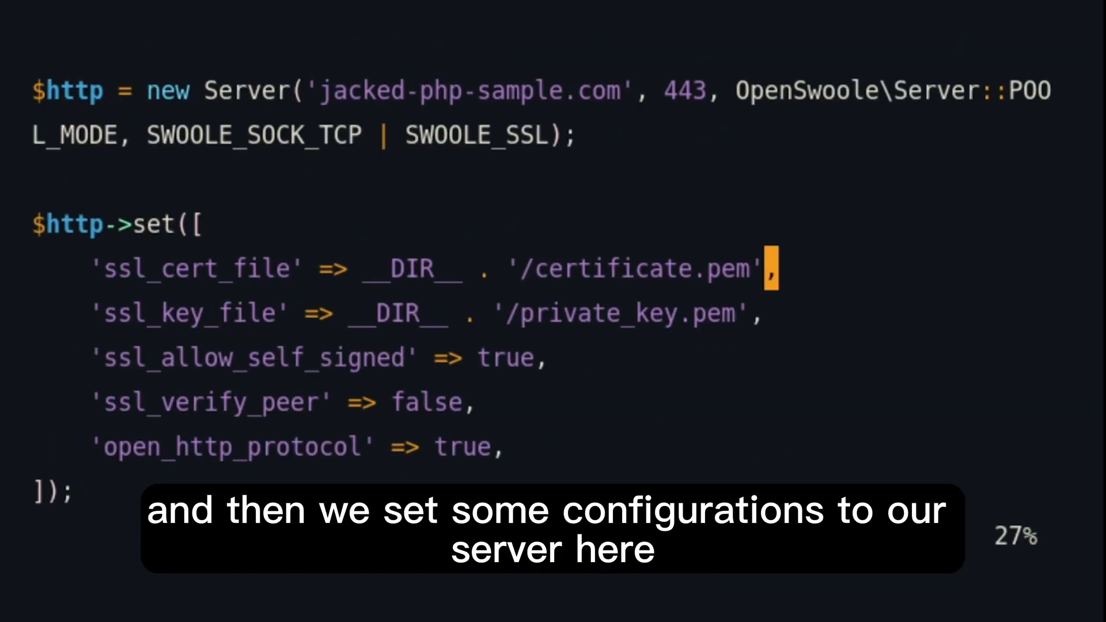
pyautogui.scroll(-3)
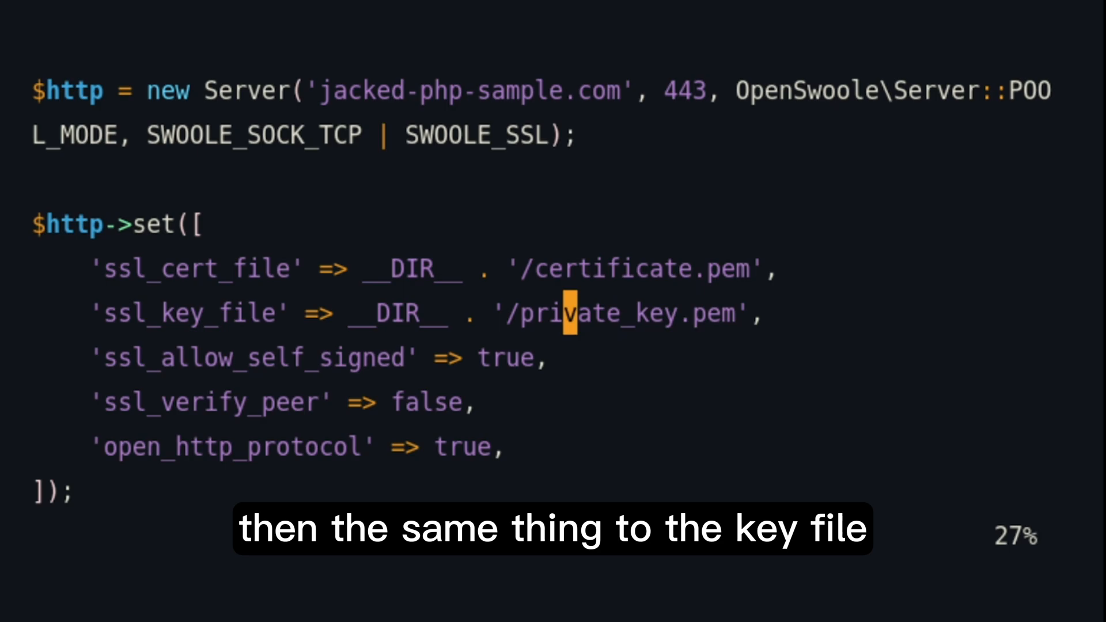
pyautogui.scroll(-3)
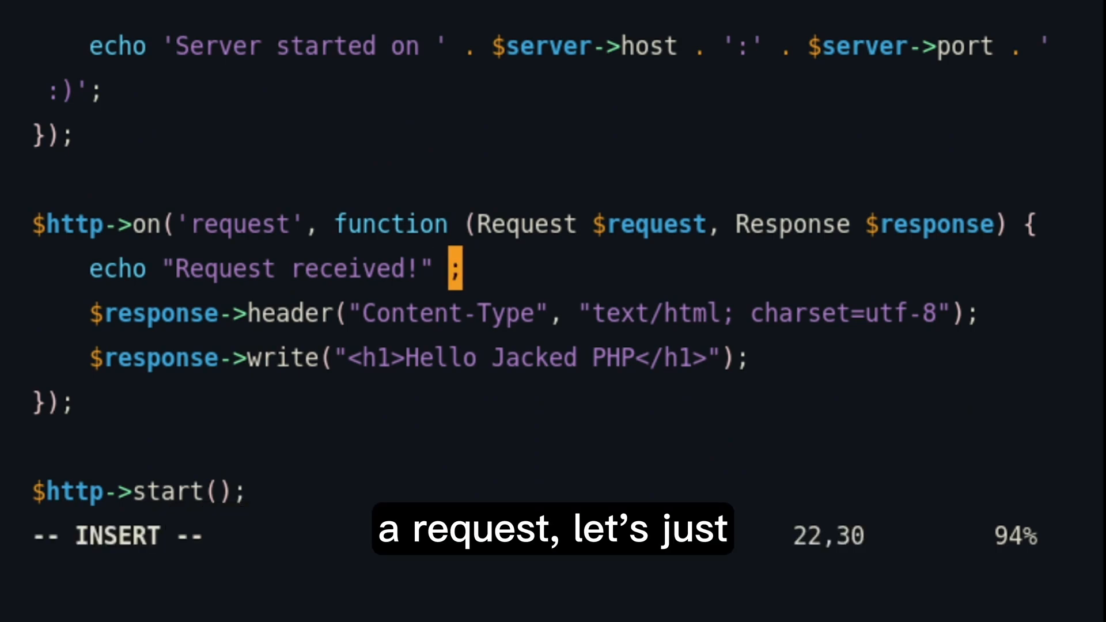
pyautogui.write('. PHP_EOL')
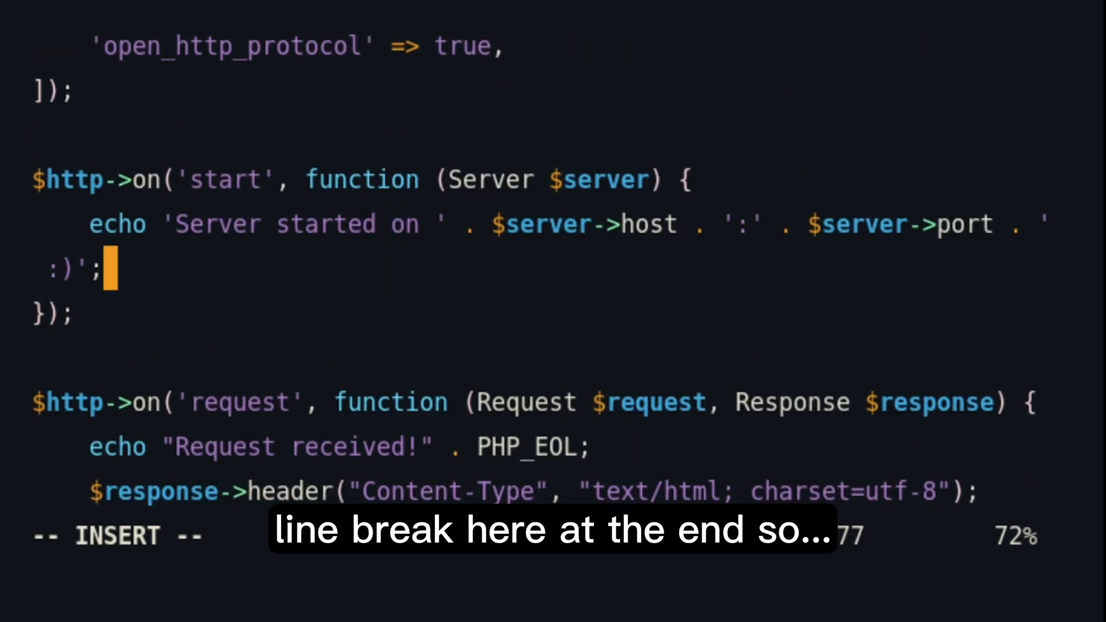
# Add . PHP_EOL to the start message and write '<h1>Hello Jacked PHP</h1>' in the response.
pyautogui.write('. PHP')
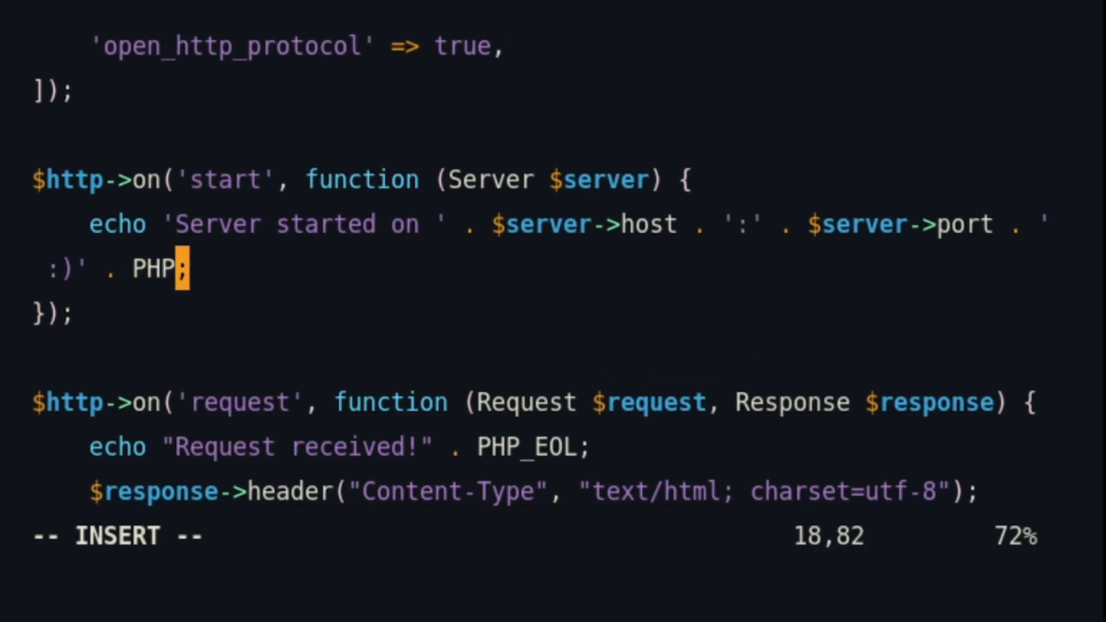
pyautogui.write('$response->write("<h1>Hello Jacked PHP</h1>");')
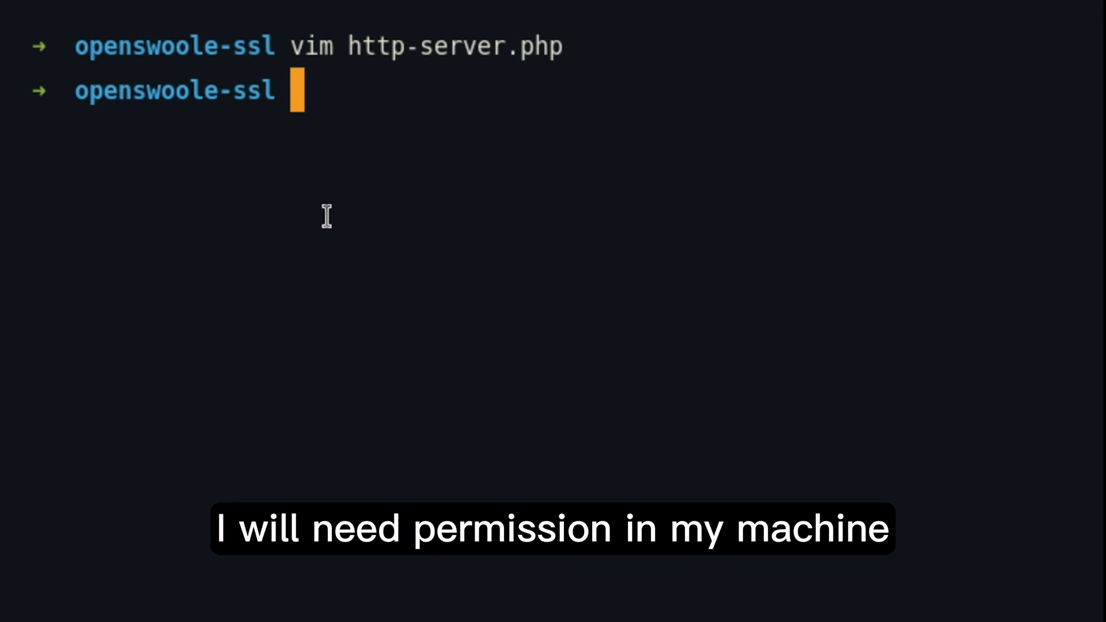
# Run sudo vim /etc/hosts to edit the hosts file as administrator.
pyautogui.write('sudo')
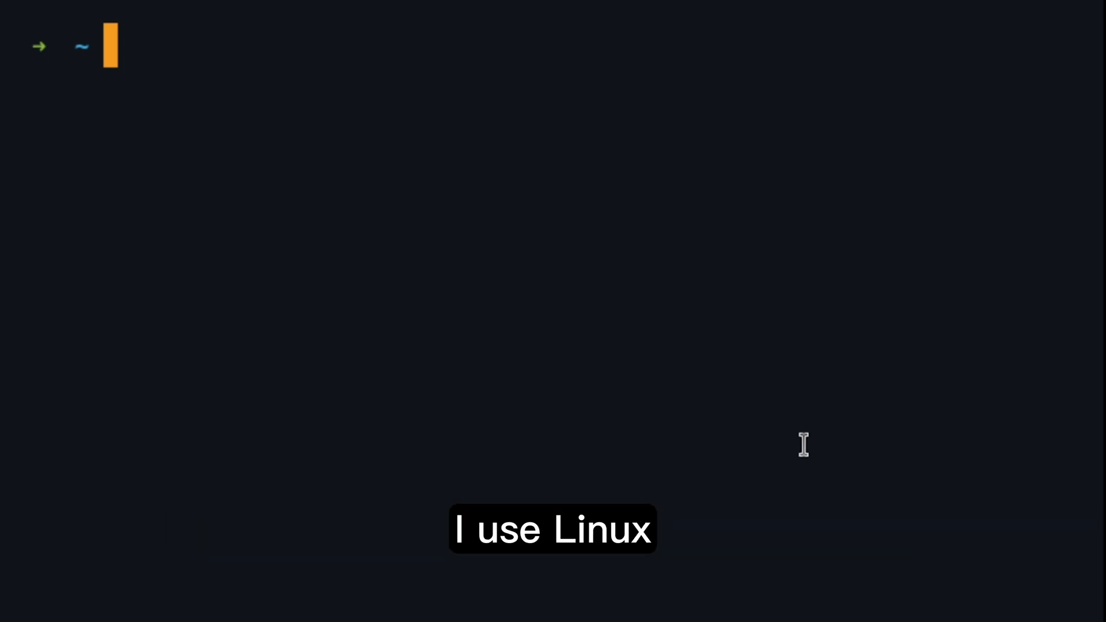
pyautogui.write('sudo vim /etc/hosts')
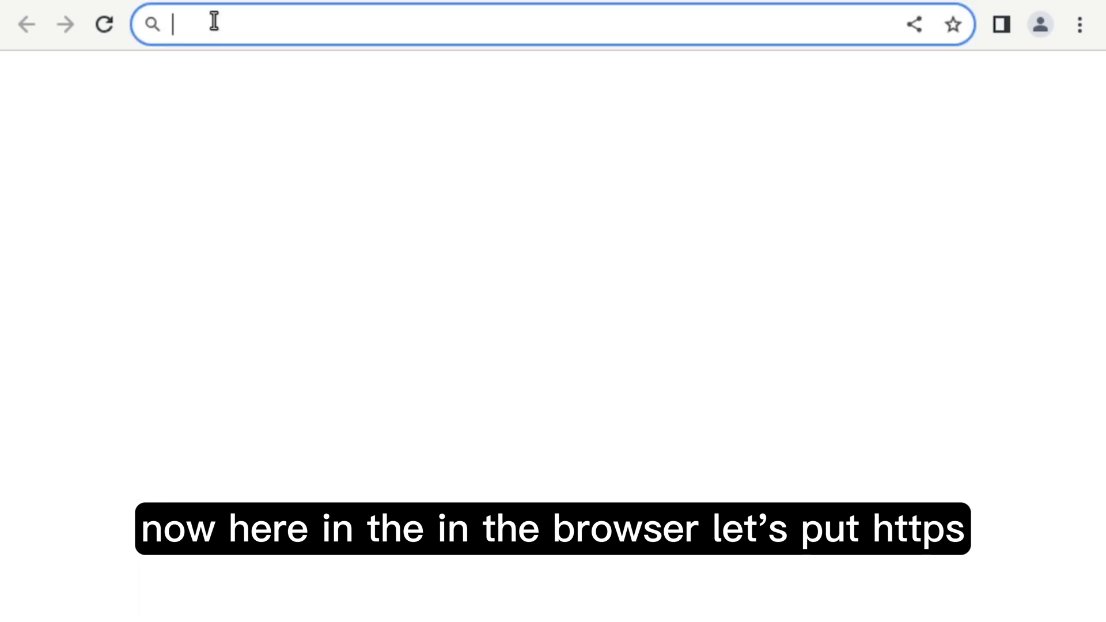
pyautogui.write('https://drive.google.com')
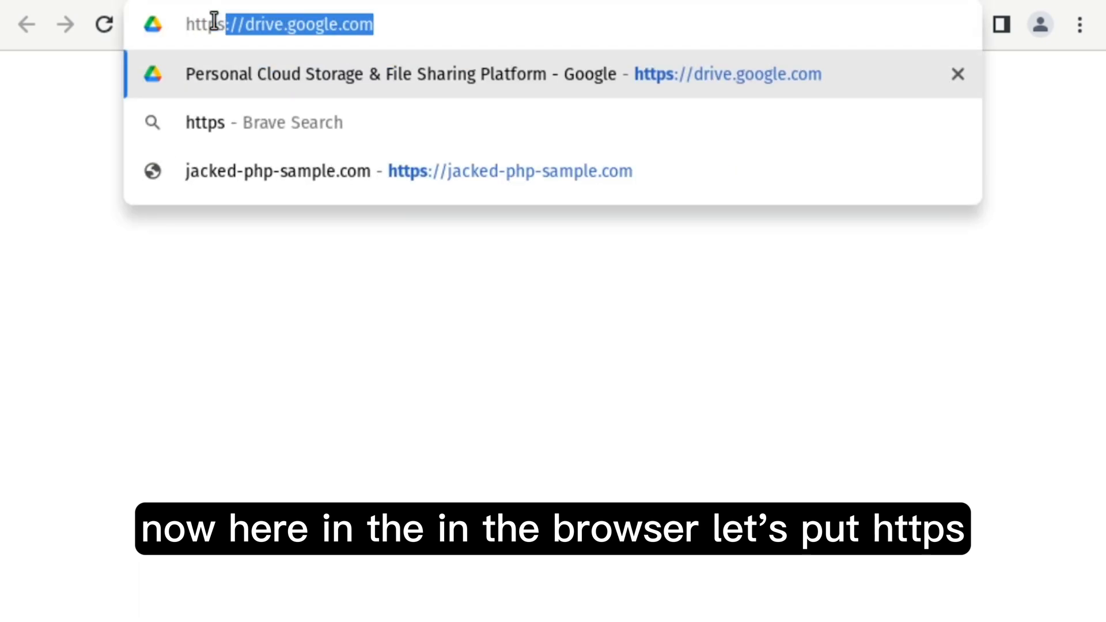
pyautogui.write('https://jacked-php-sample.com')
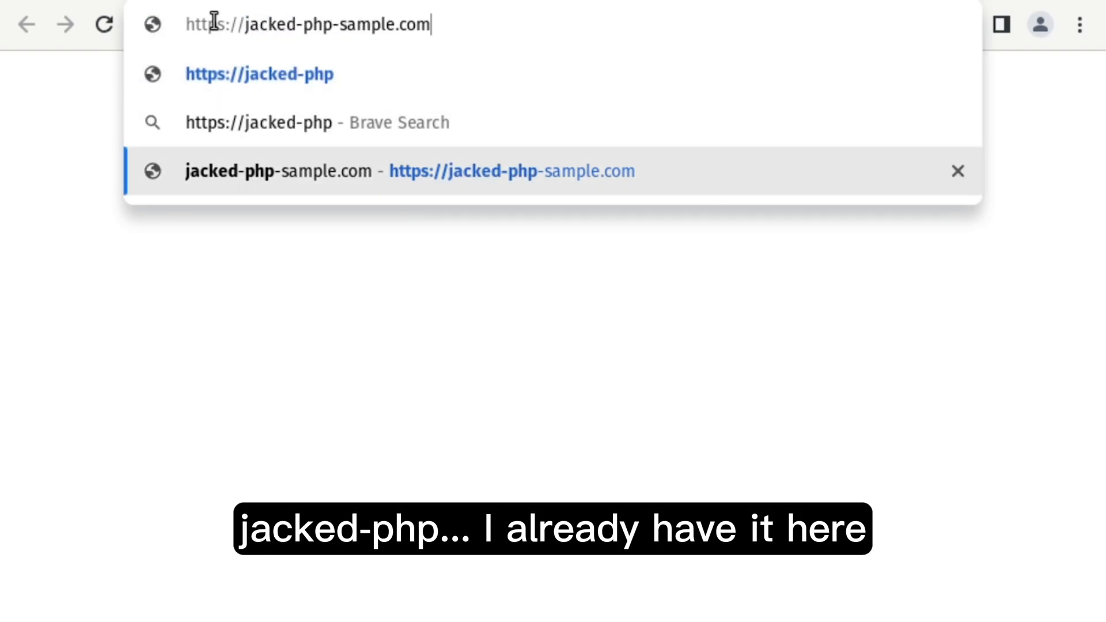
pyautogui.press('Enter')
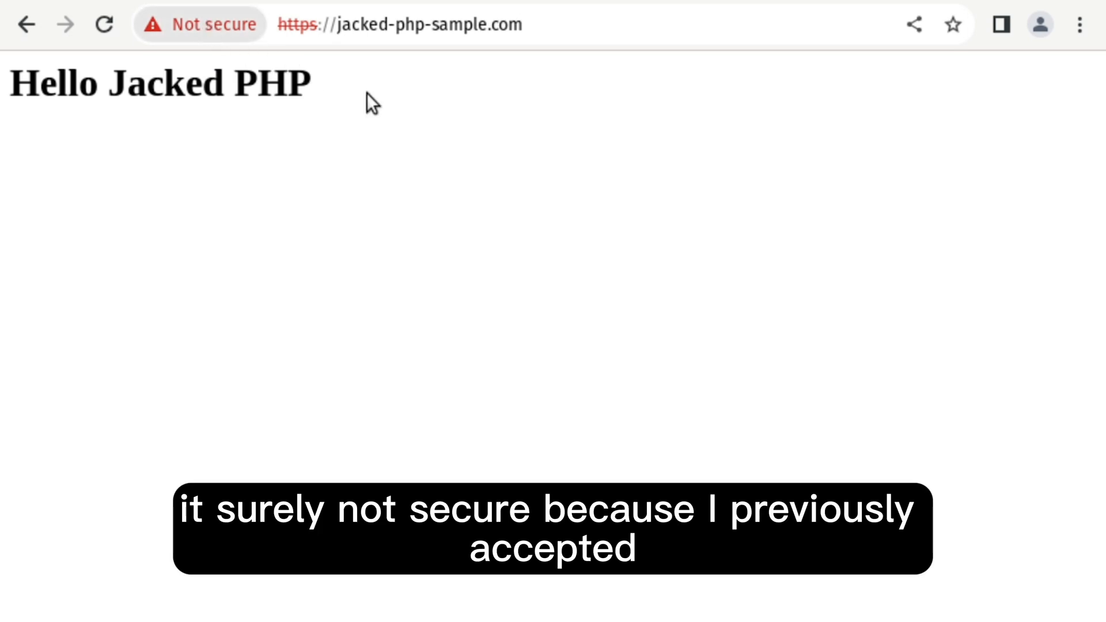
pyautogui.moveTo(478, 206)
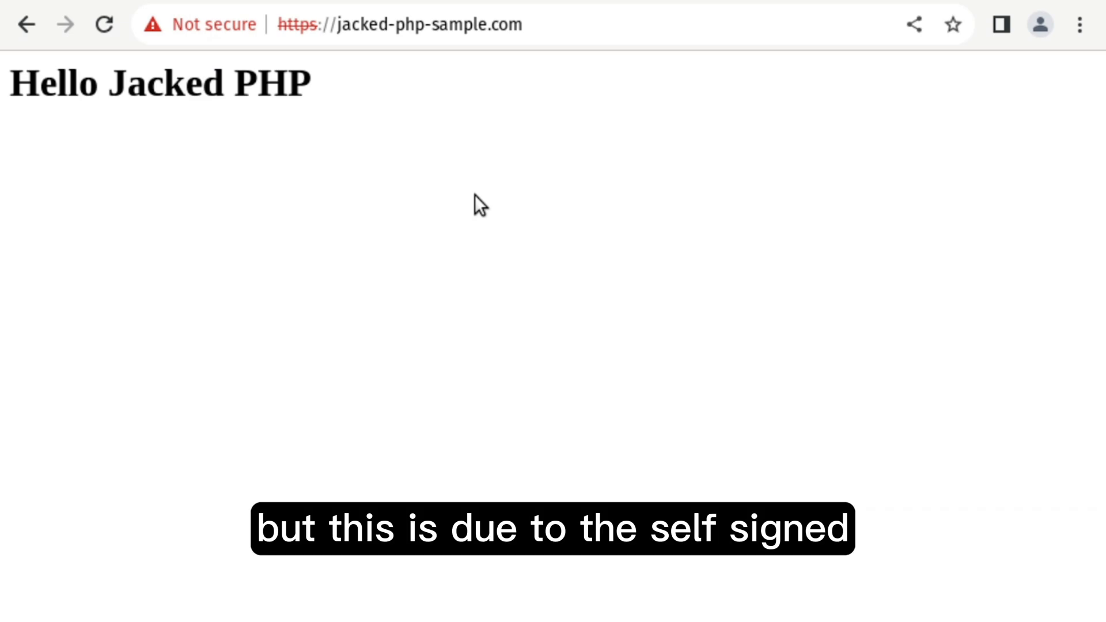
pyautogui.moveTo(232, 28)
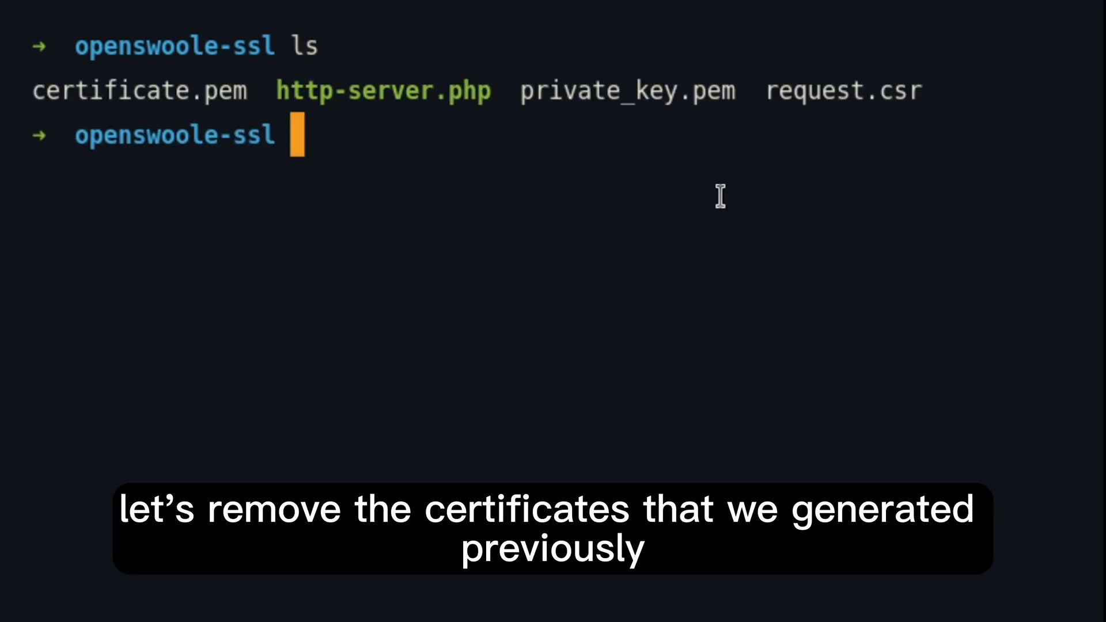
# Delete certificate.pem, private_key.pem and request.csr, then generate mkcert certificates for jacked-php-sample.com.
pyautogui.write('rm ce')
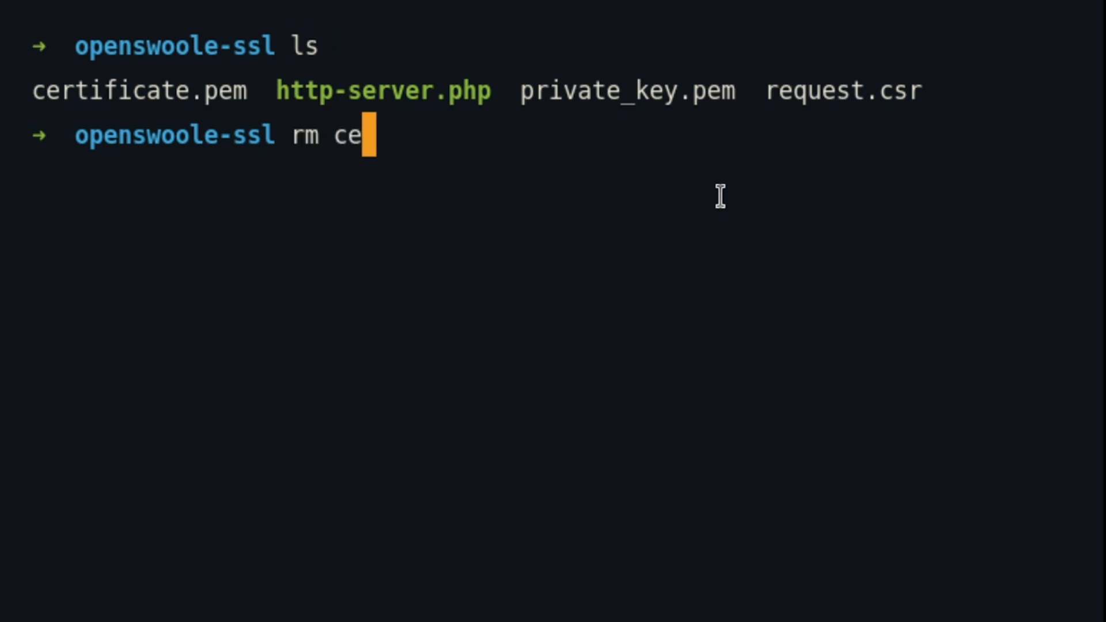
pyautogui.write('rtificate.pem private_key.pem request.csr')
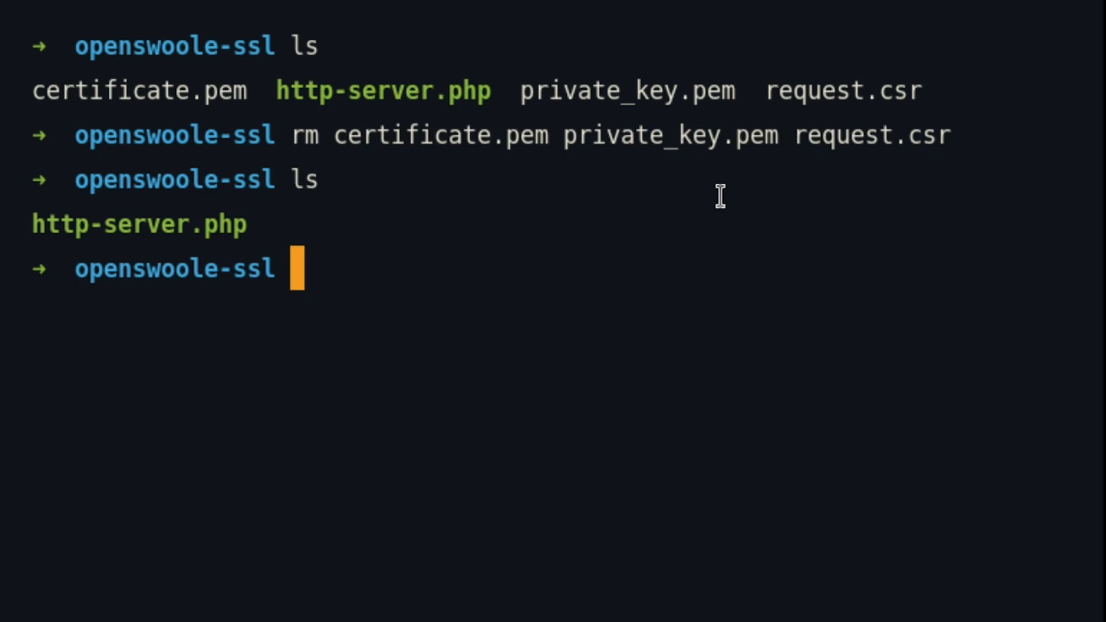
pyautogui.write('mkcert -install')
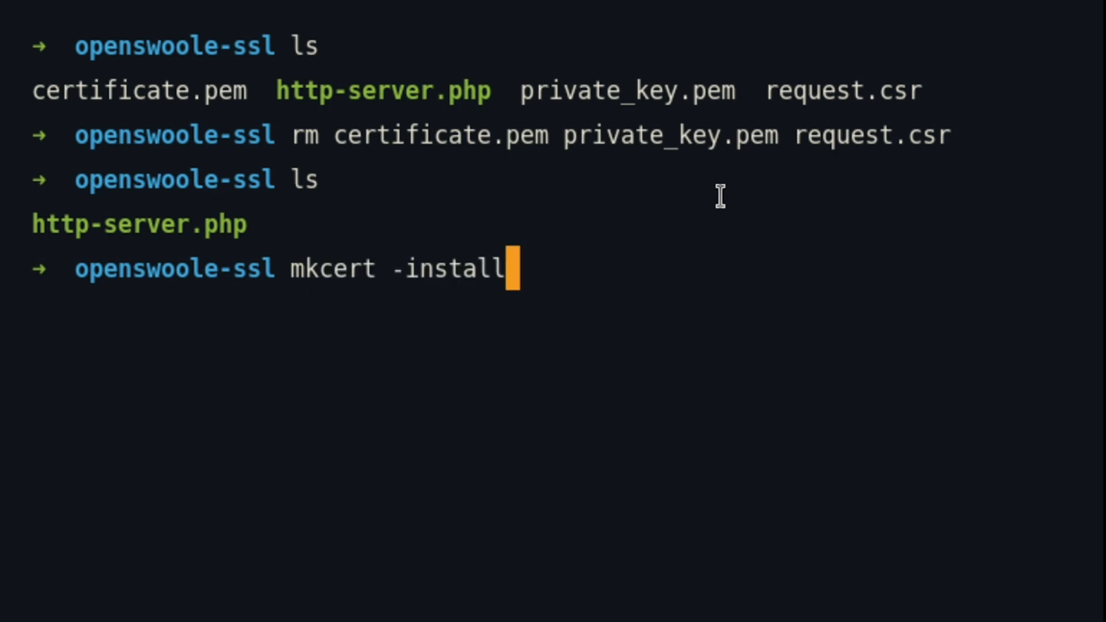
pyautogui.press('Backspace')
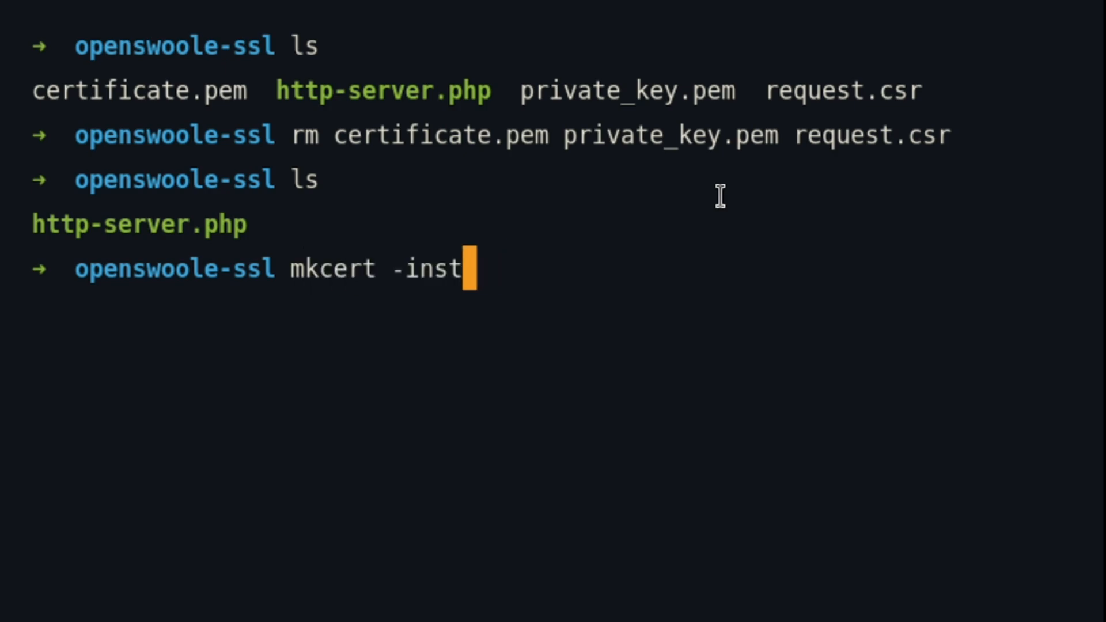
pyautogui.write('jacked-php-sample.com')
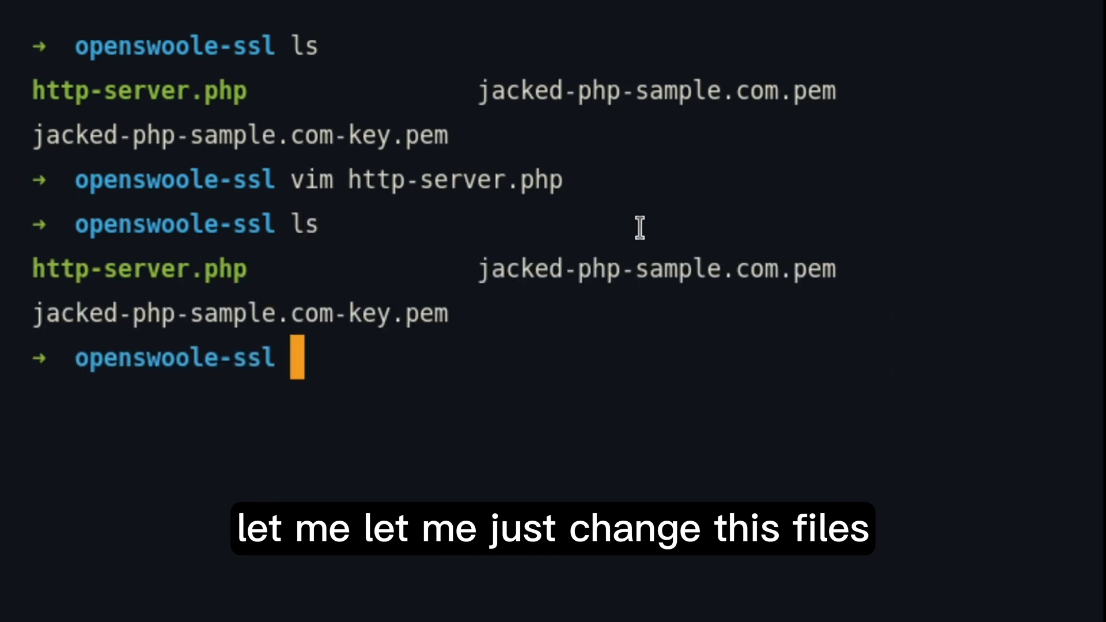
# Rename the mkcert .pem and -key.pem files to certificate.pem and private_key.pem.
pyautogui.write('mv jac')
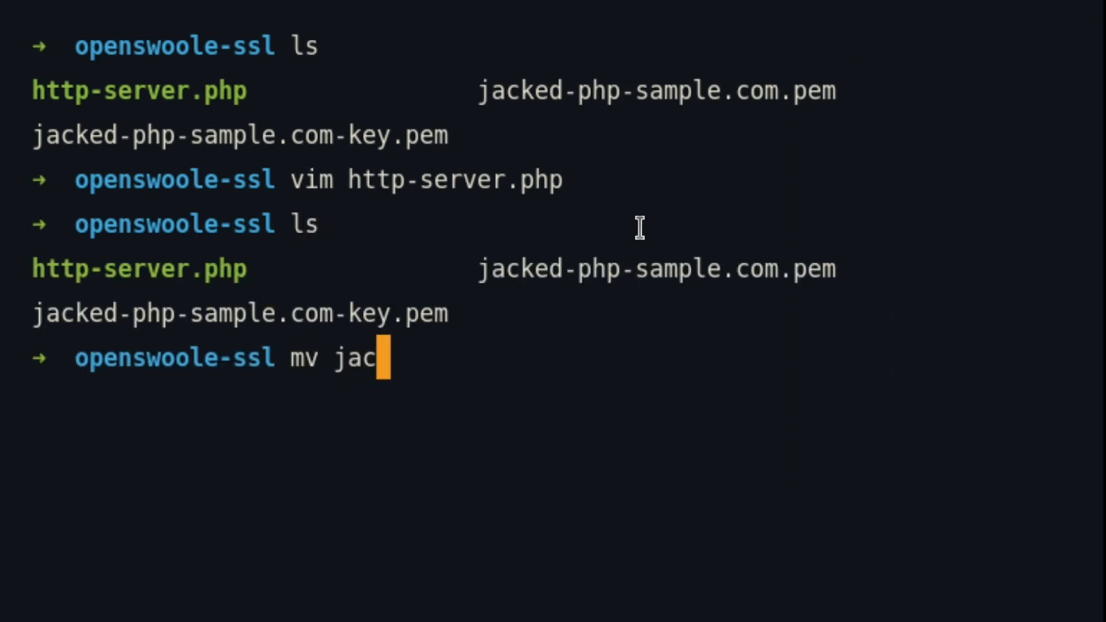
pyautogui.write('ked-php-sample.com.pem')
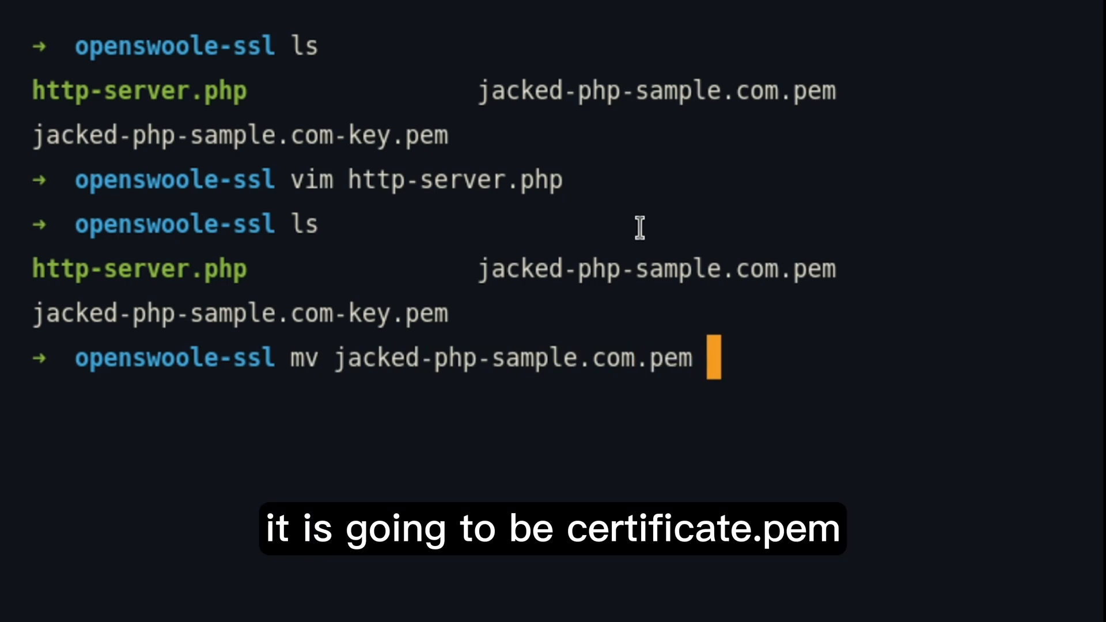
pyautogui.write('certificate.pe')
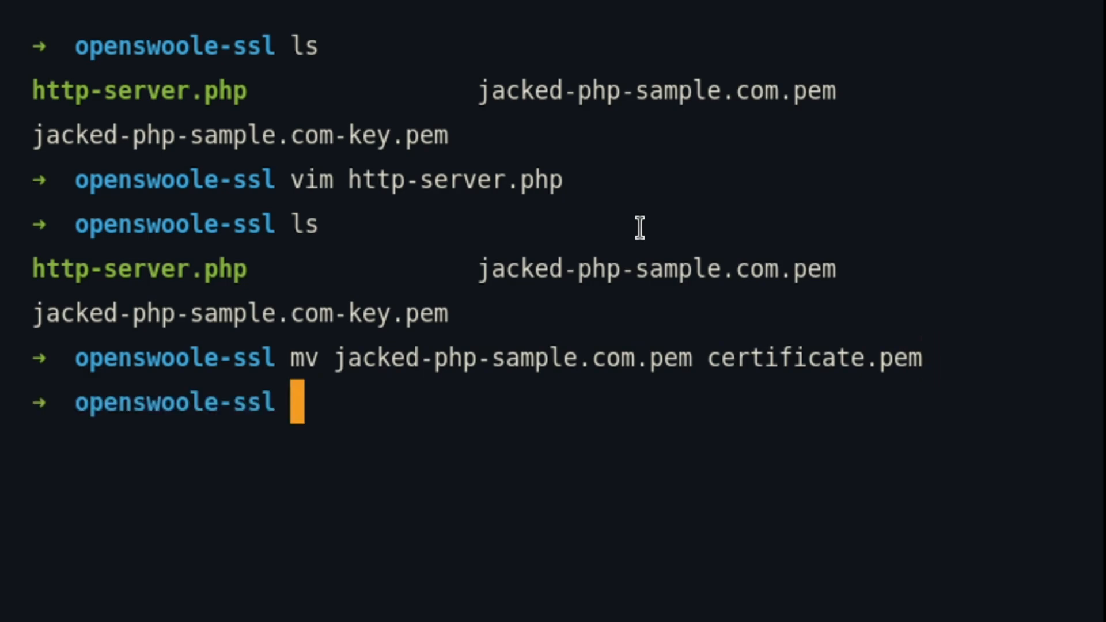
pyautogui.write('mv jacked-php-sample.com-key.pem')
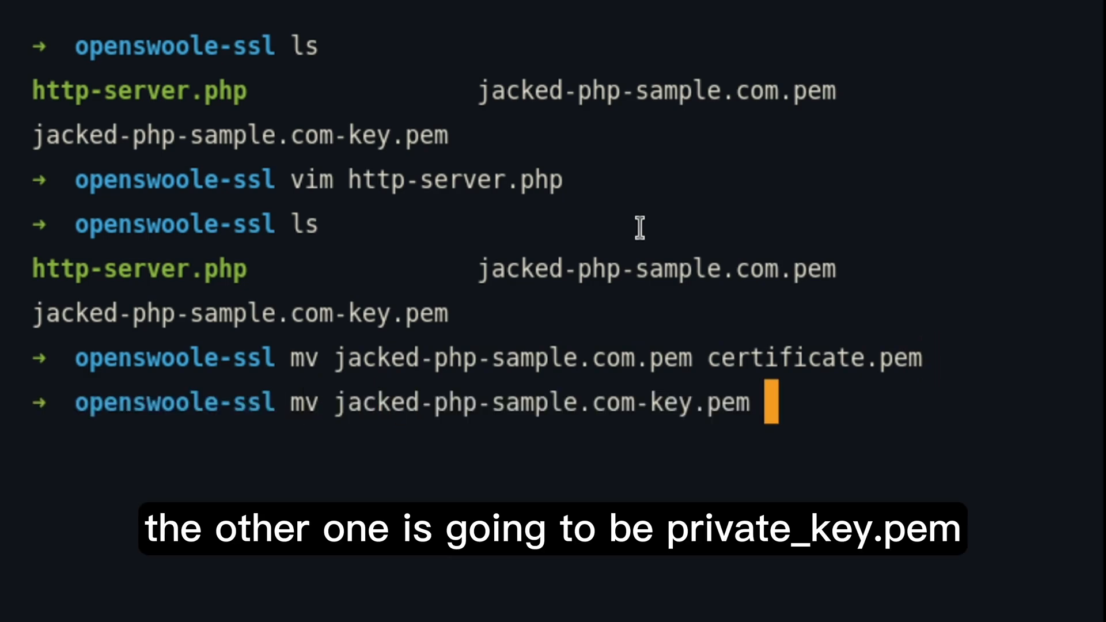
pyautogui.write('private_key.pem')
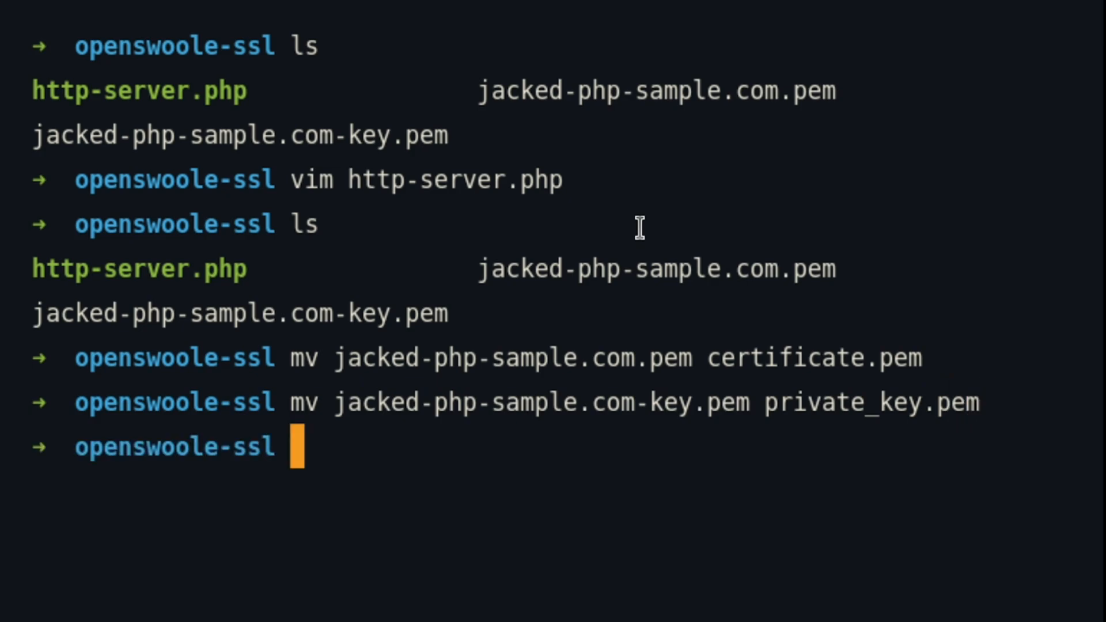
# Set private_key.pem permissions to 600 and start http-server.php with sudo php.
pyautogui.write('sudo chmod 600 private_key.pem')
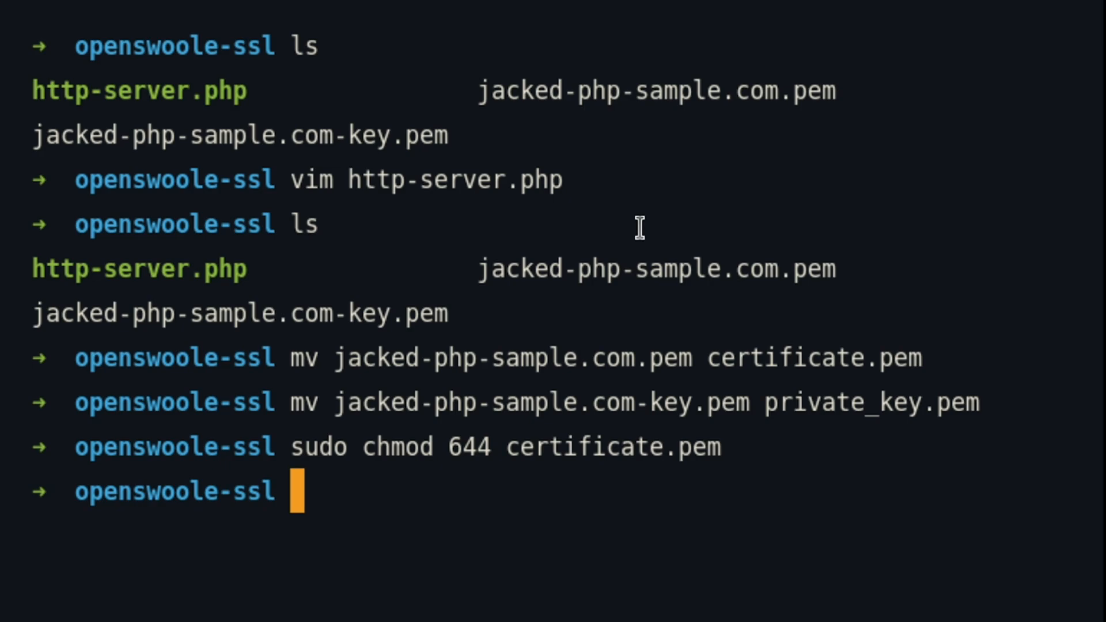
pyautogui.write('sudo chmod 600 private_key.pem')
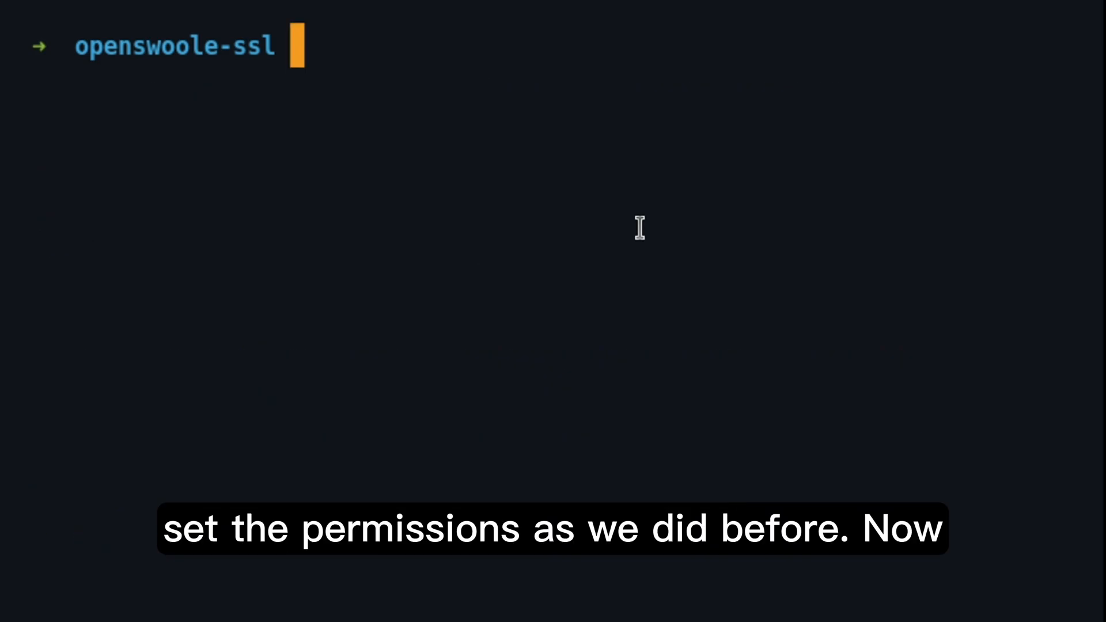
pyautogui.write('sudo php http-server.php')
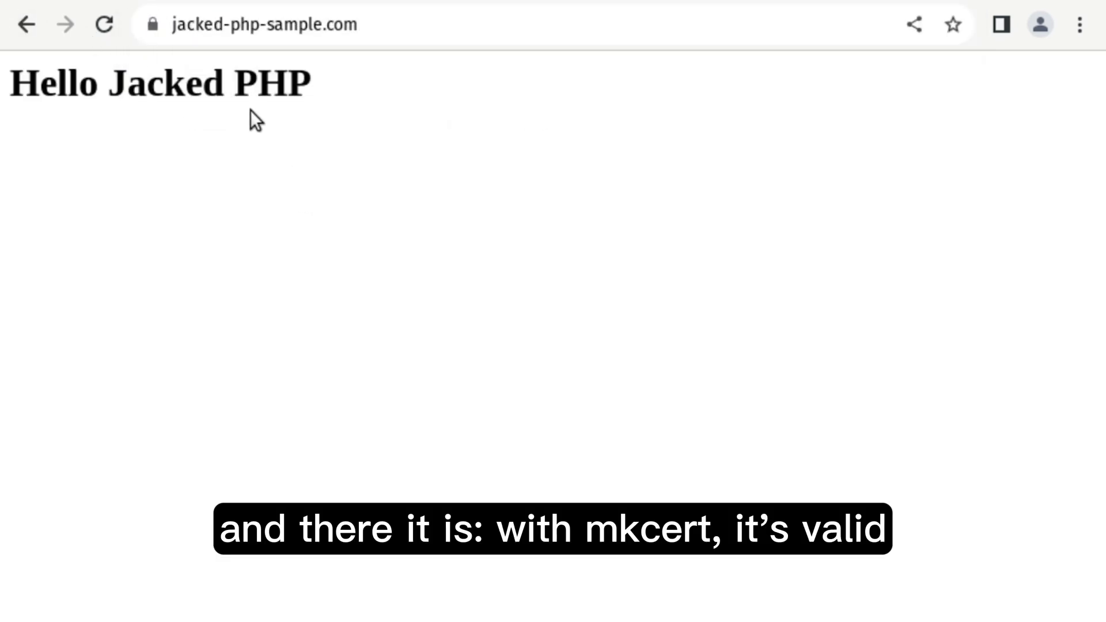
pyautogui.click(154, 26)
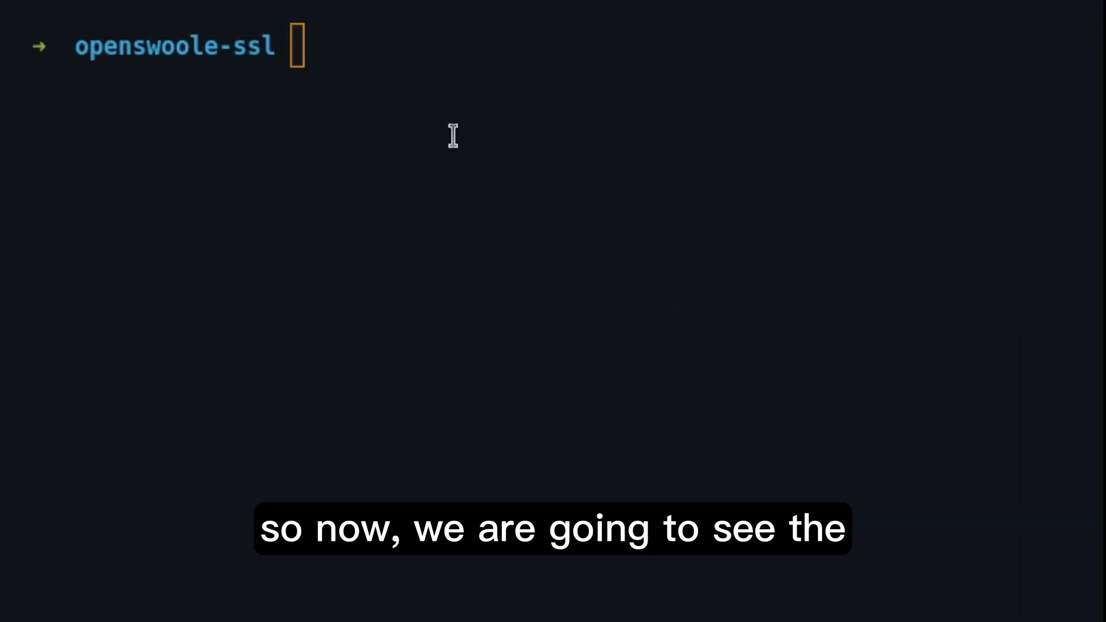
pyautogui.moveTo(507, 77)
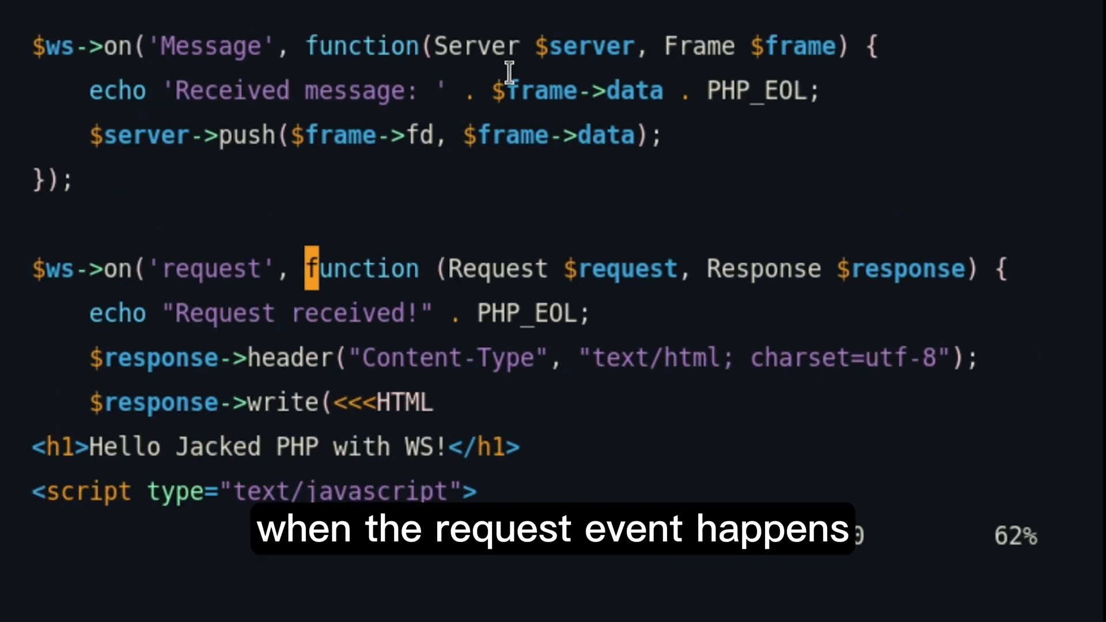
# Scroll through the WebSocket server script's Message and request handlers in Vim.
pyautogui.scroll(-3)
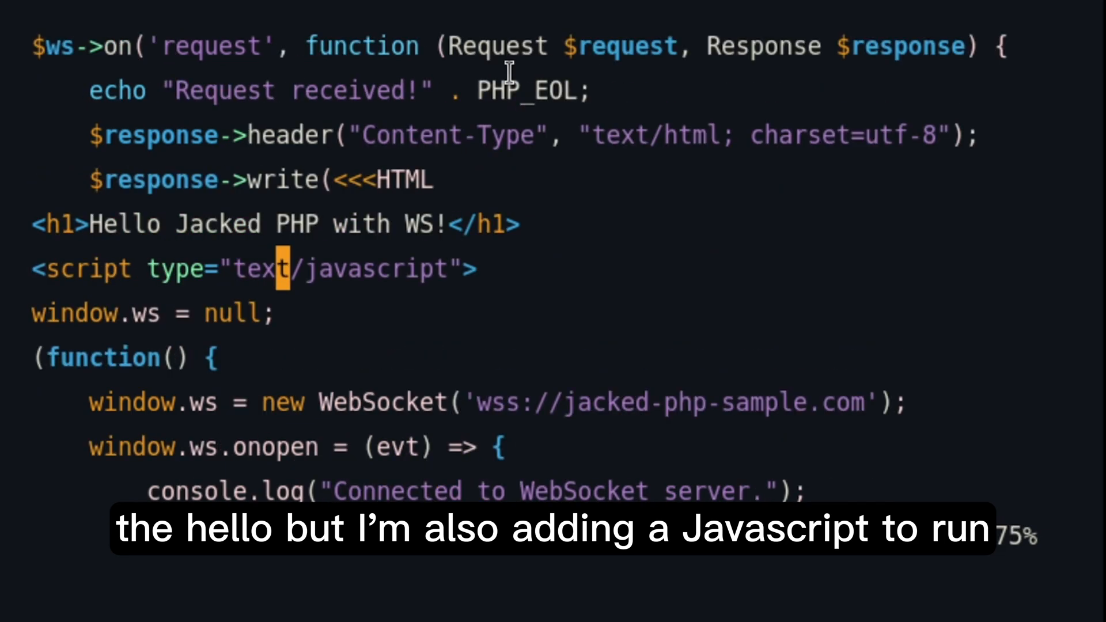
pyautogui.scroll(-3)
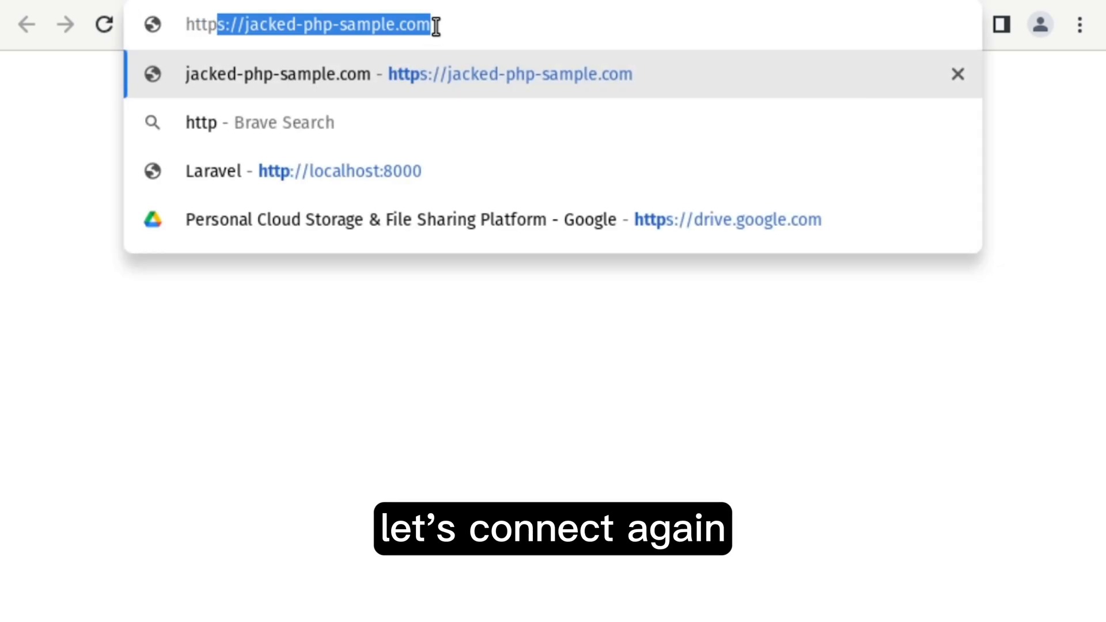
pyautogui.press('Enter')
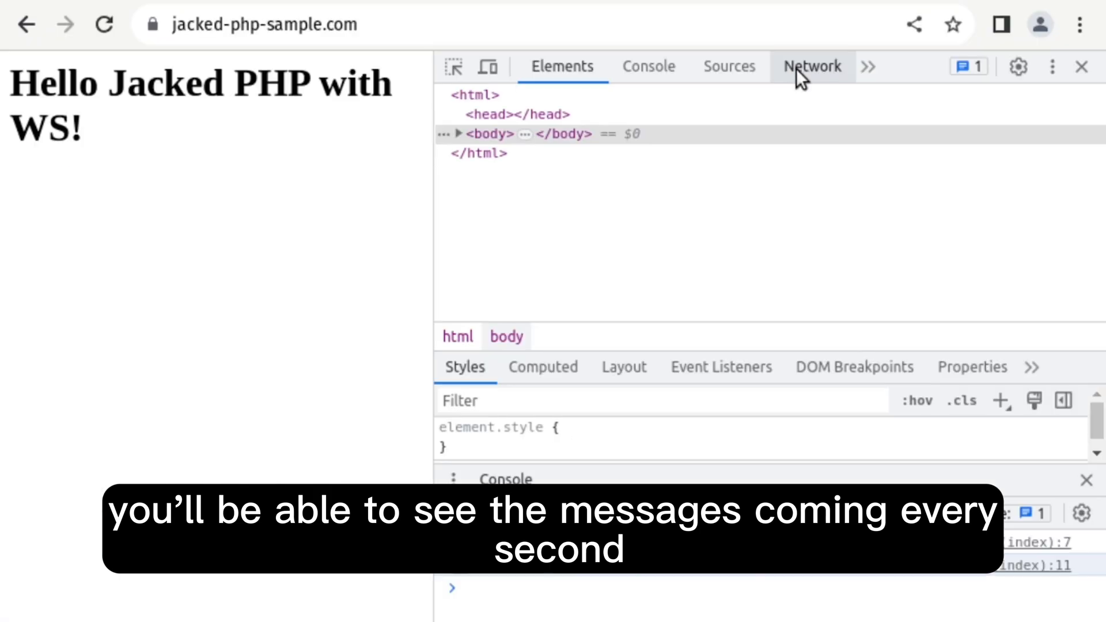
# Open the wss://jacked-php-sample.com request in DevTools Network and view its Message! frames.
pyautogui.click(812, 66)
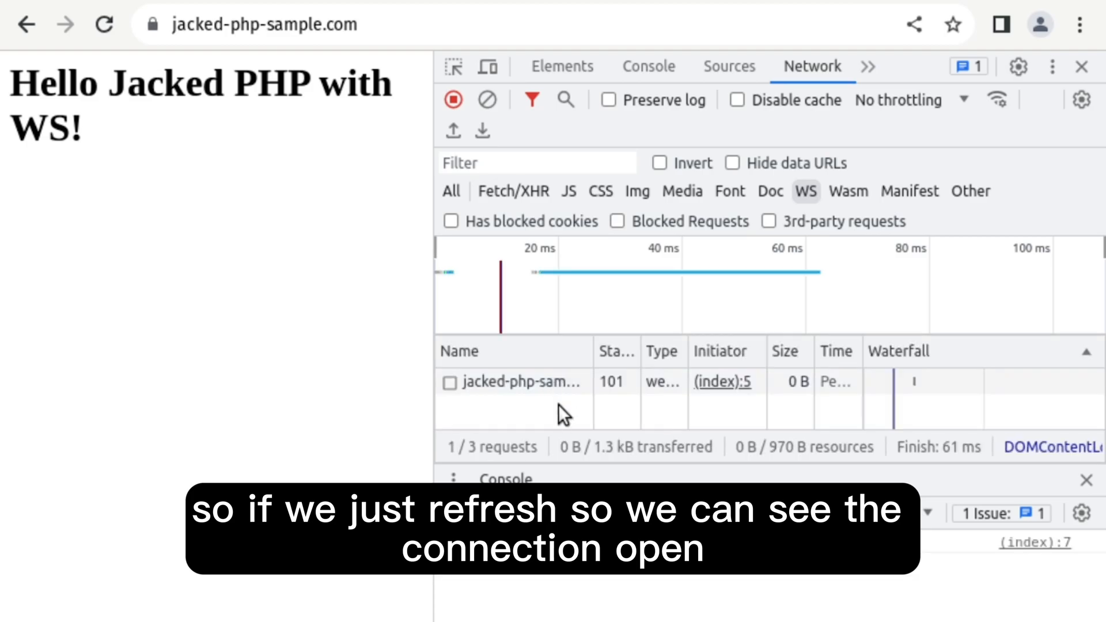
pyautogui.click(520, 382)
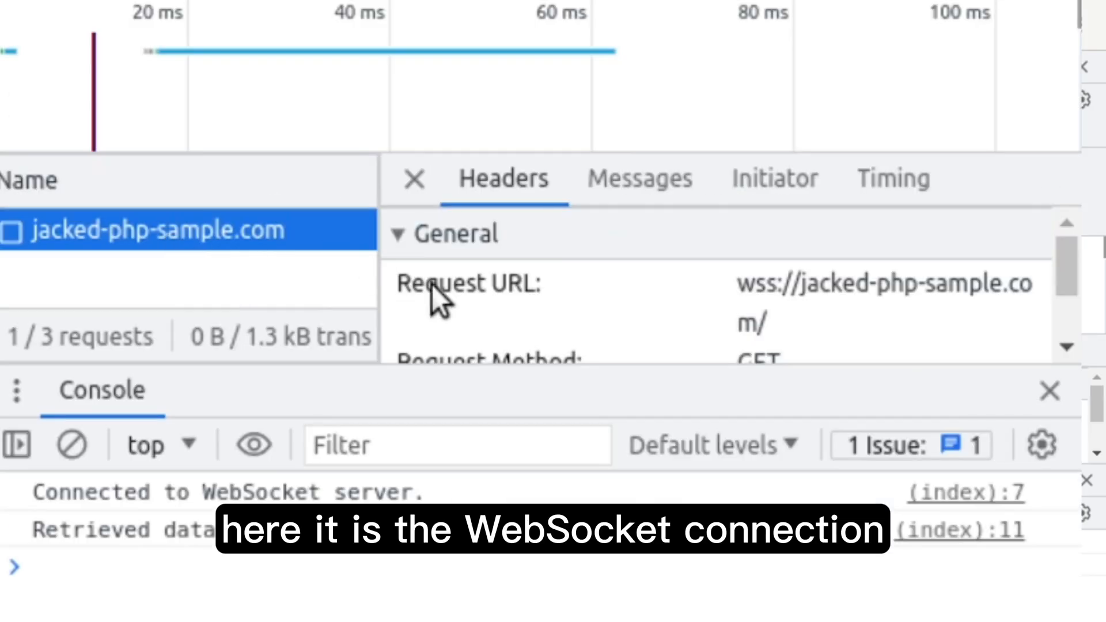
pyautogui.click(640, 179)
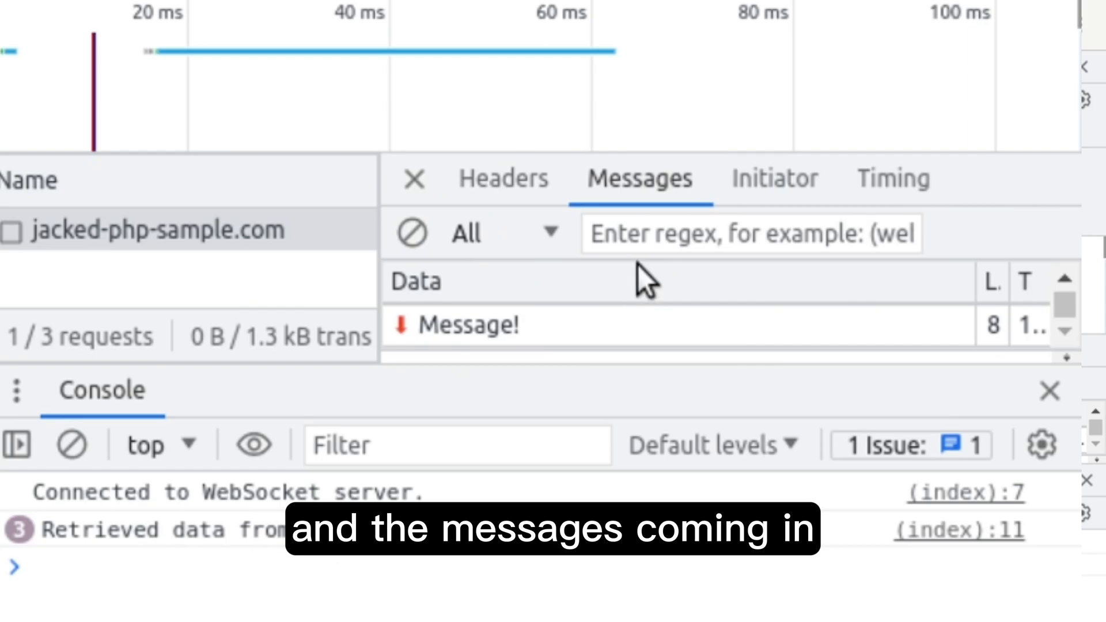